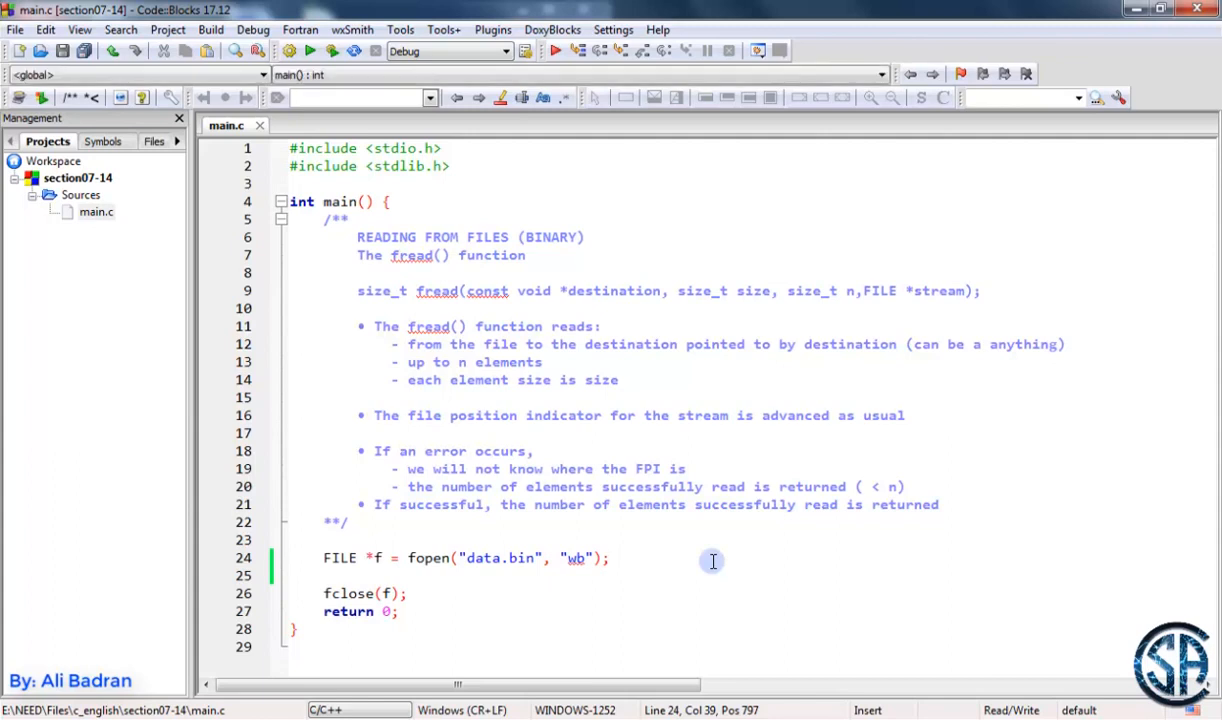
mouse_move(532, 310)
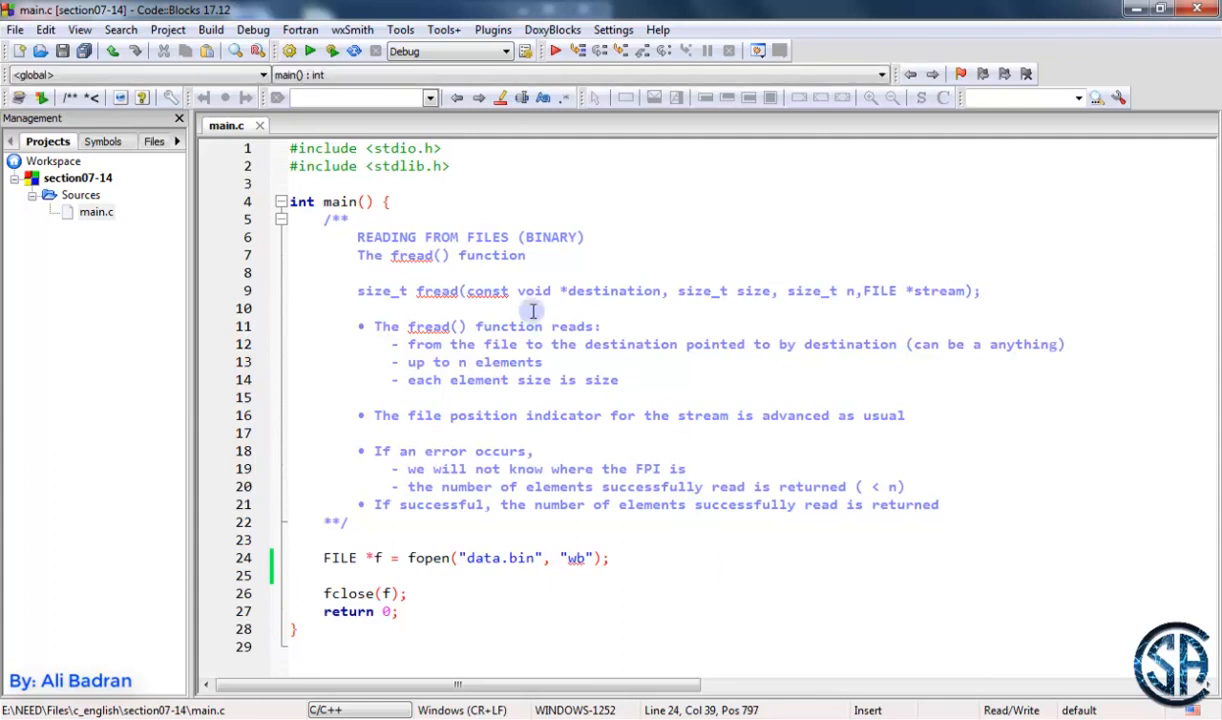
Highlight the fread prototype line and the occurrences of 'destination'.
double_click(417, 255)
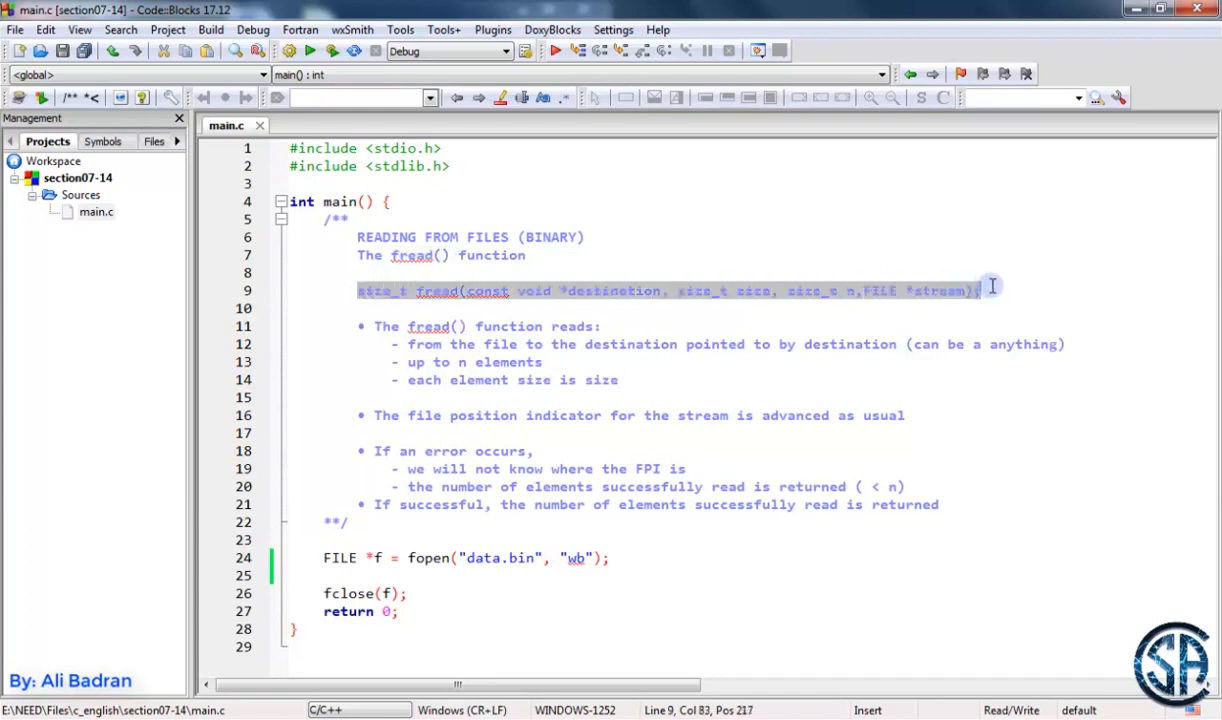
left_click(600, 291)
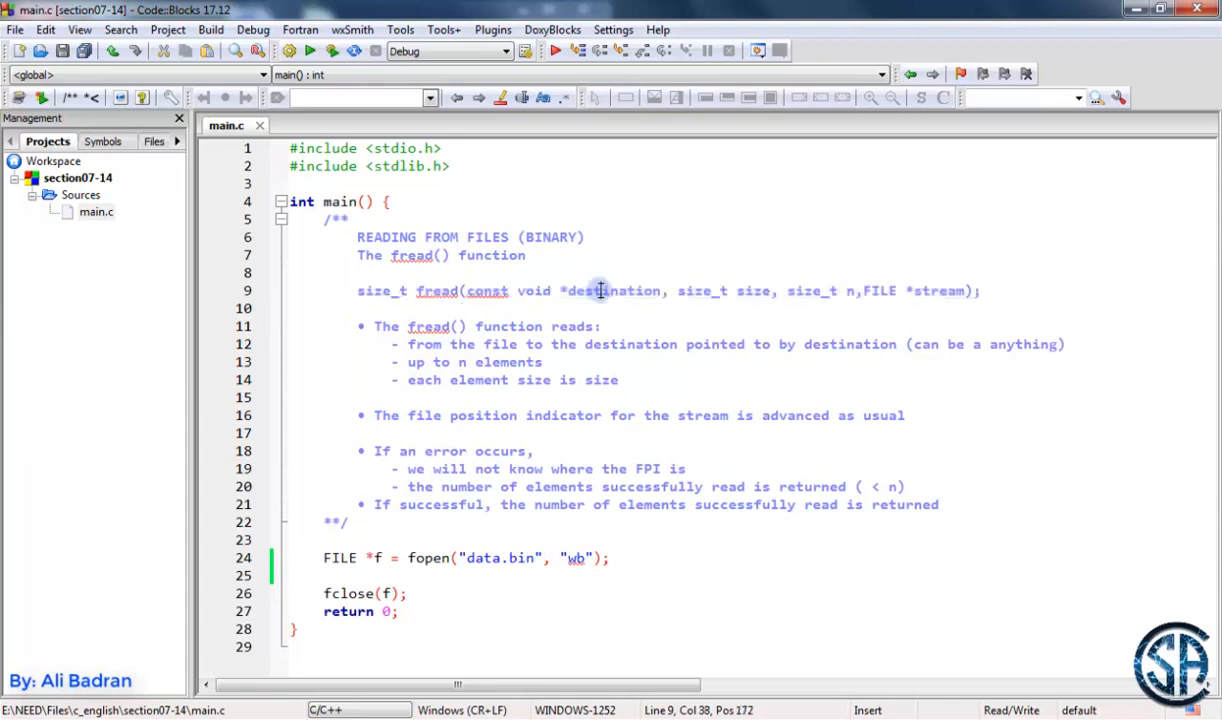
double_click(613, 291)
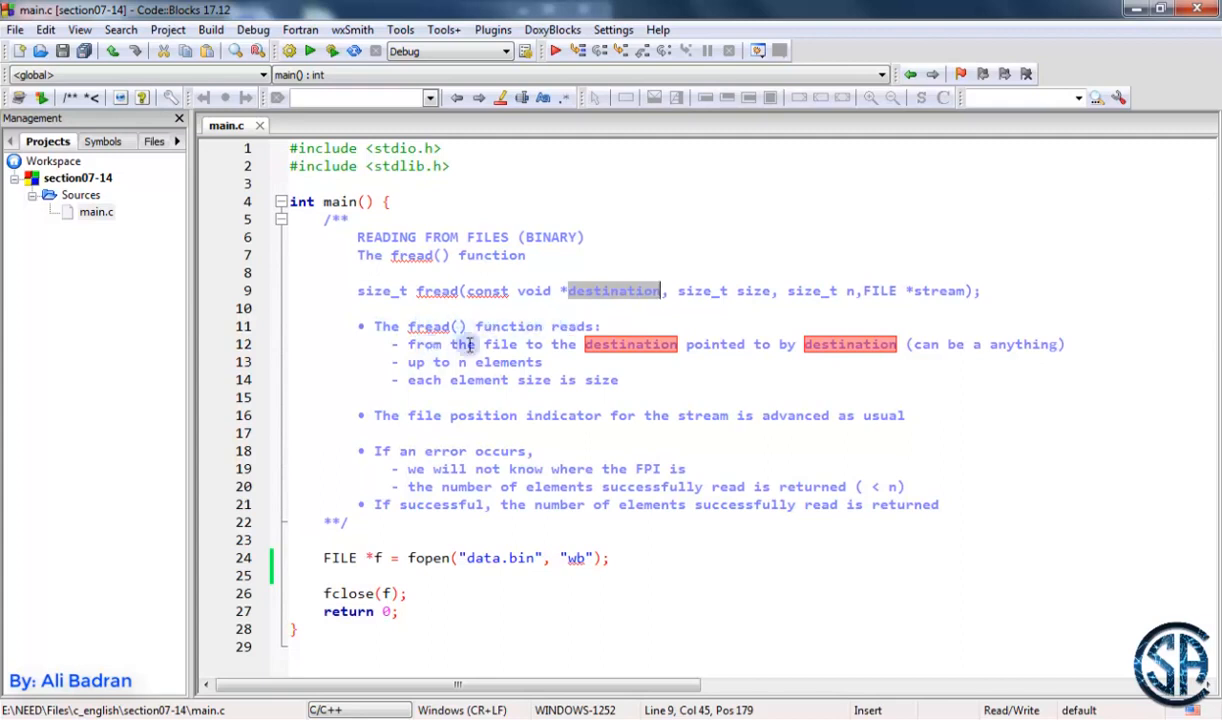
mouse_move(725, 344)
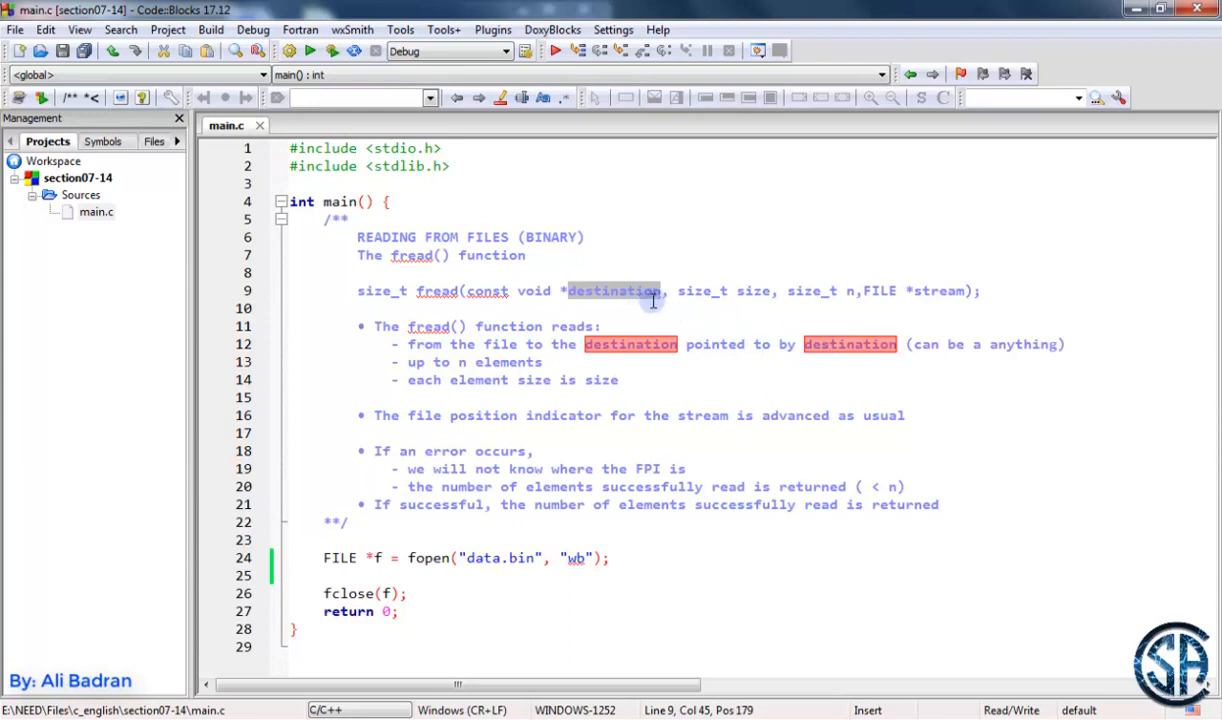
left_click(662, 291)
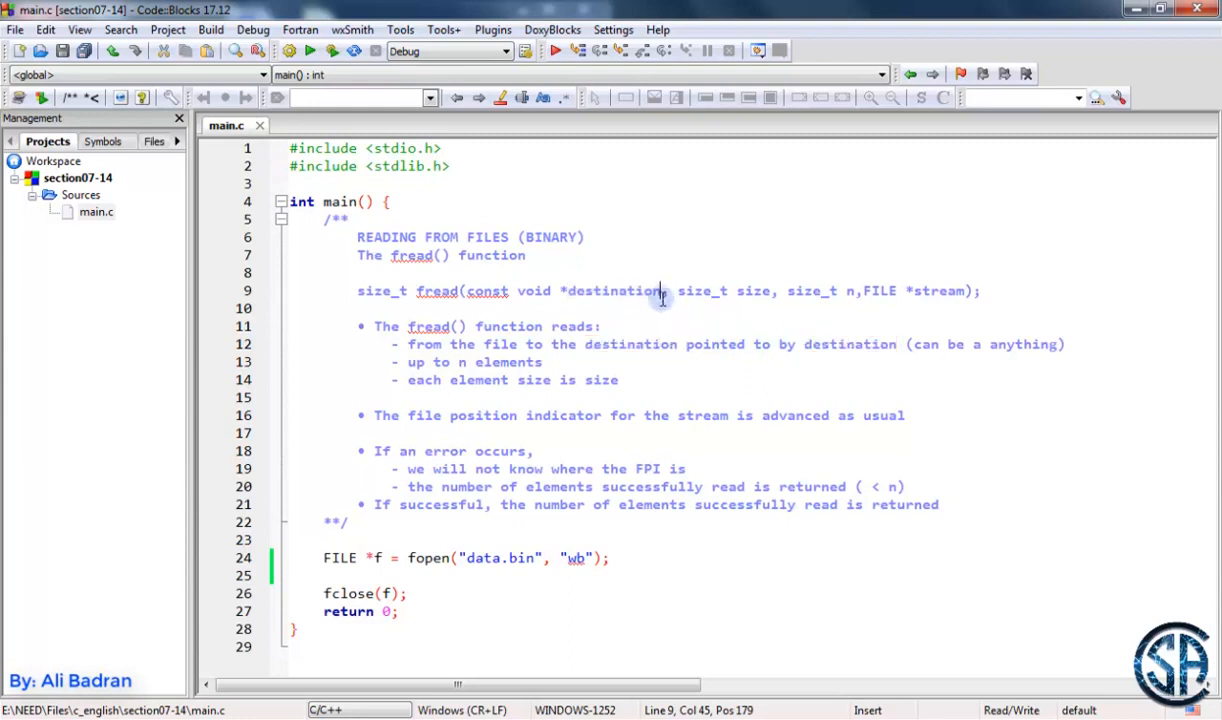
double_click(614, 291)
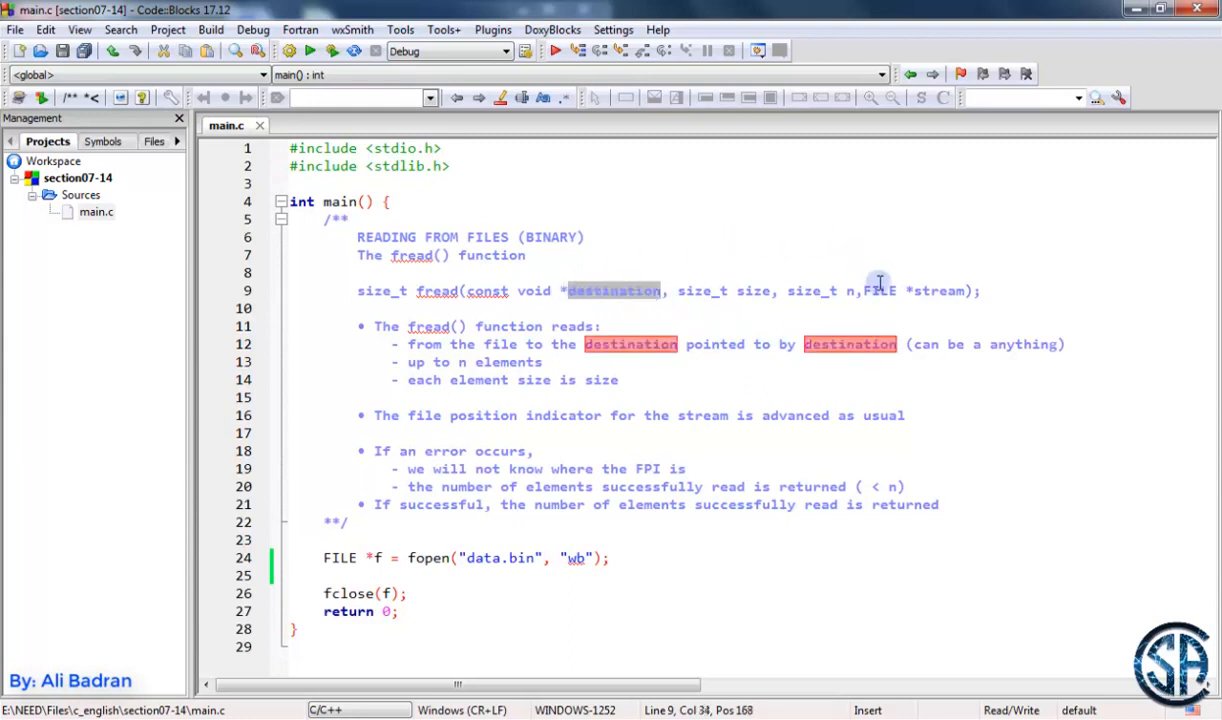
mouse_move(706, 344)
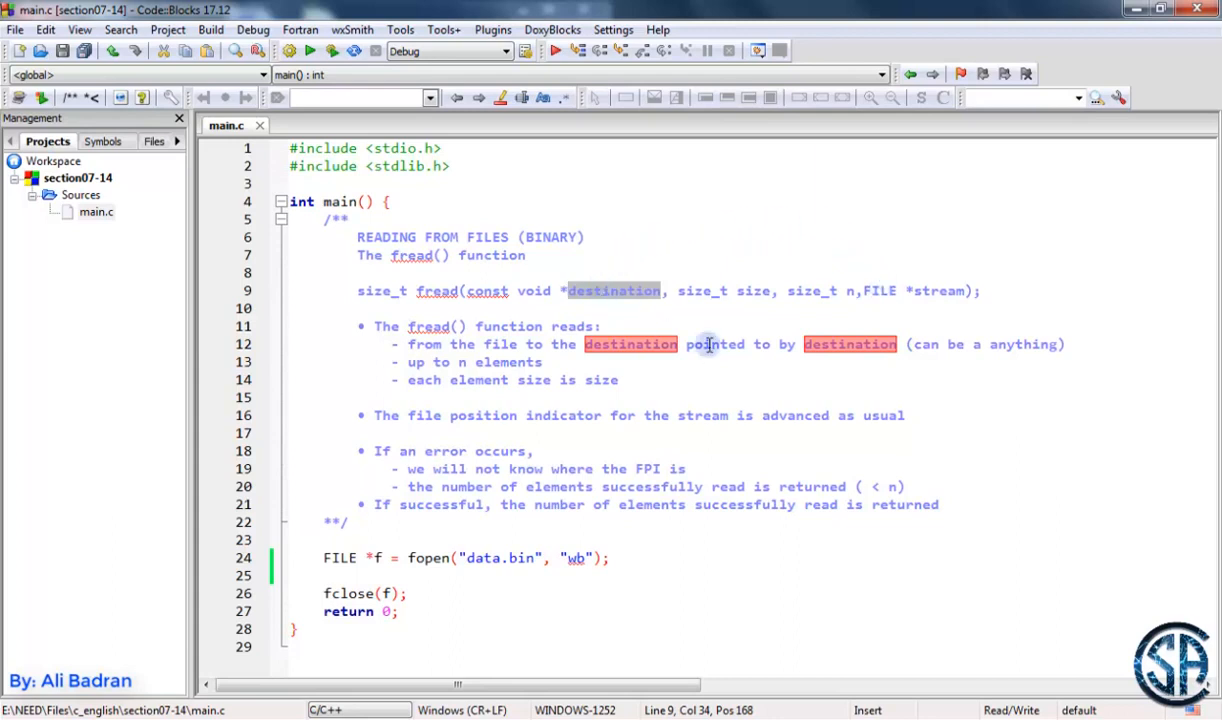
mouse_move(395, 362)
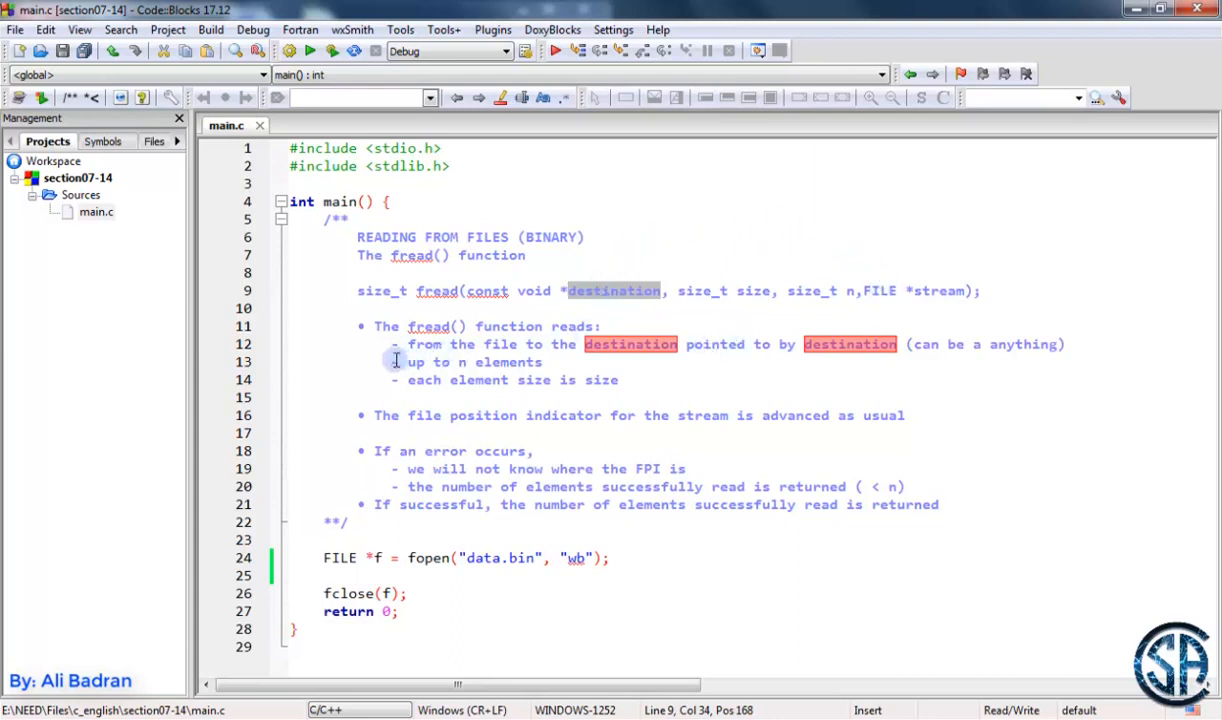
Add 'int e = 3;' and 'fwrite(&e, sizeof(int), 1, f);' below the fopen line.
left_click_drag(395, 361, 677, 486)
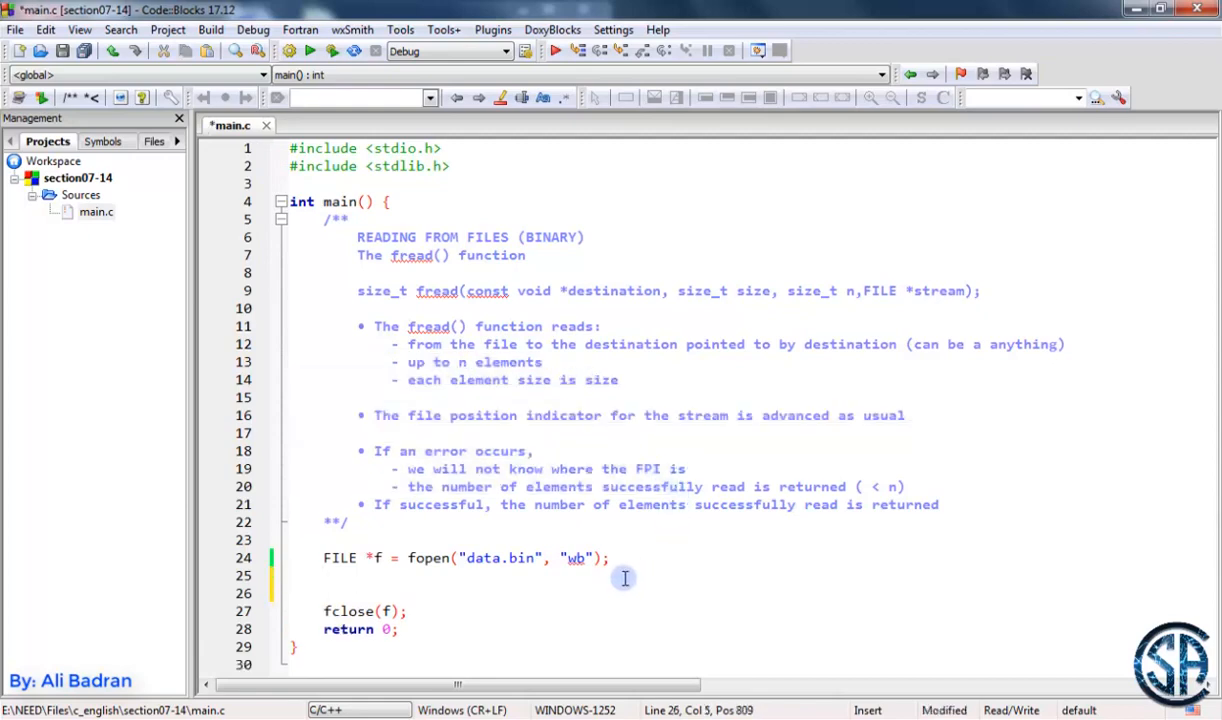
type("int e = 3;")
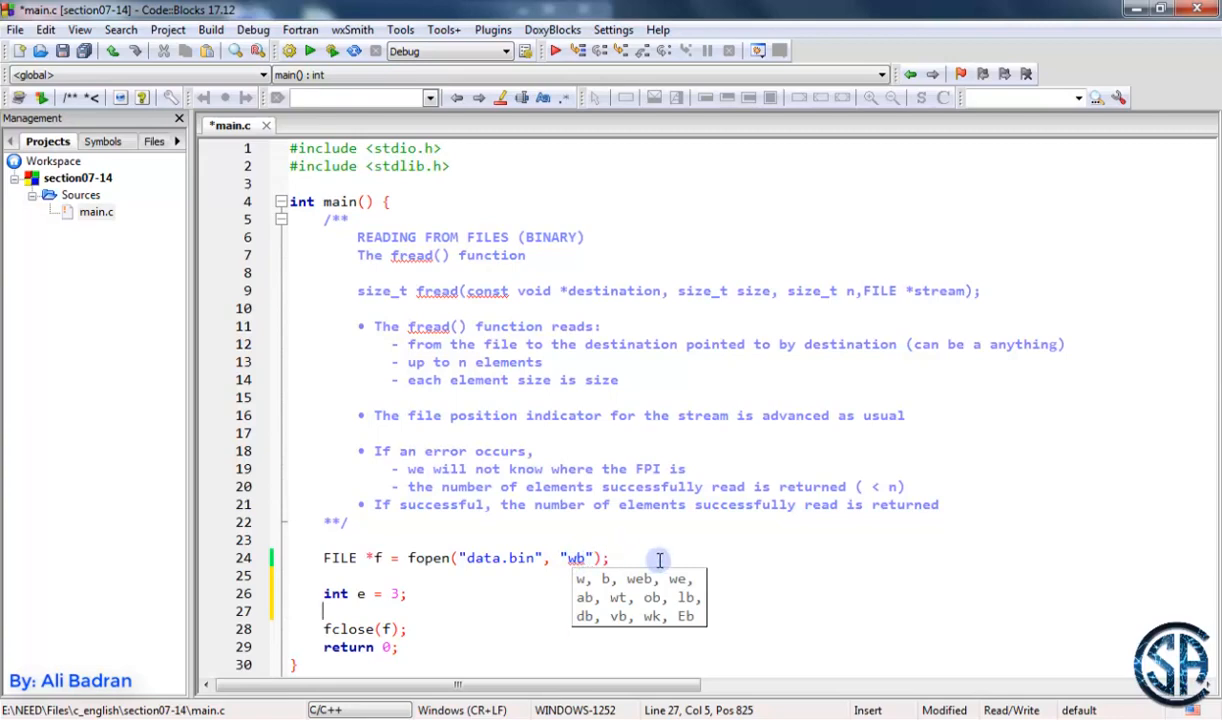
type("fwrite()")
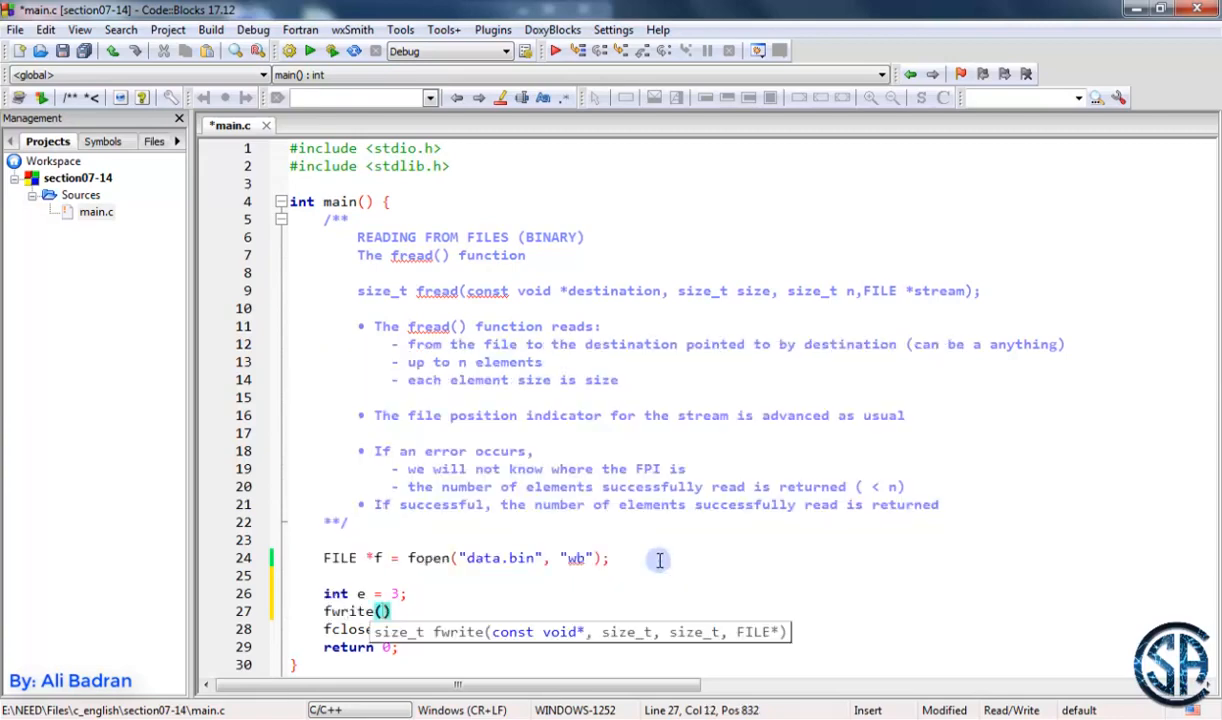
type("&e,")
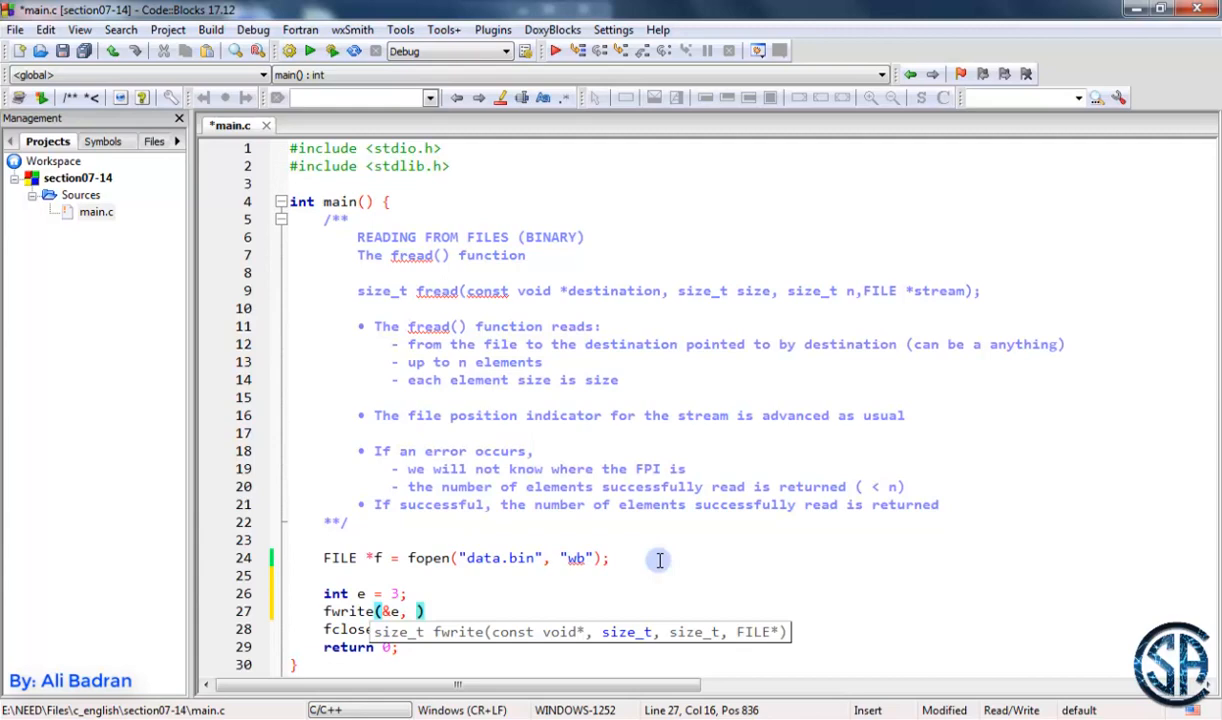
type("sizeof(int")
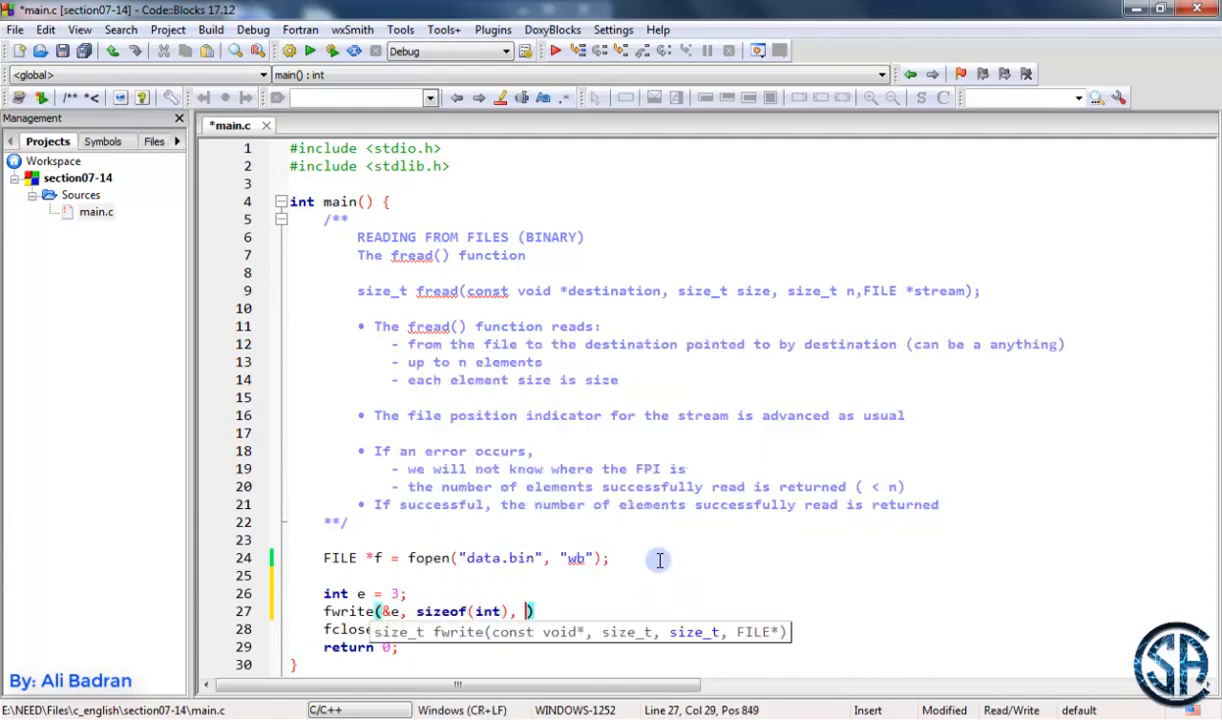
type("1, f")
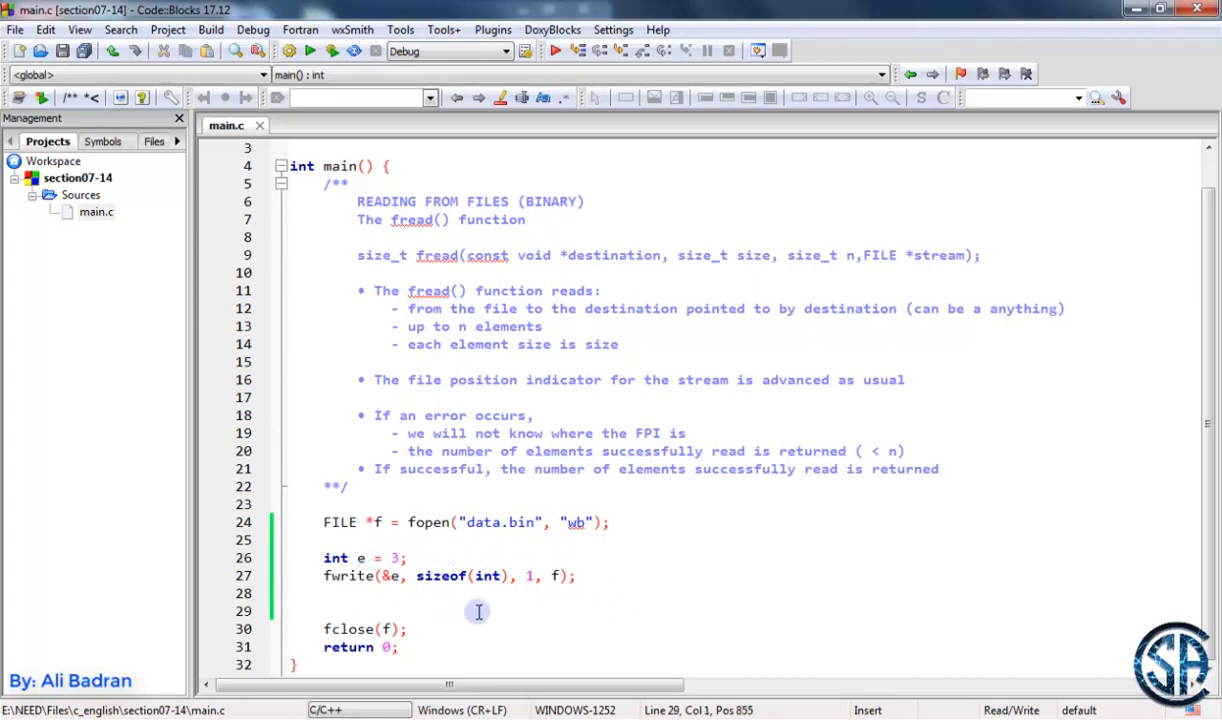
Add 'int g = 0;' and 'fread(&g, sizeof(int), 1, f);' after the fwrite line.
type("int")
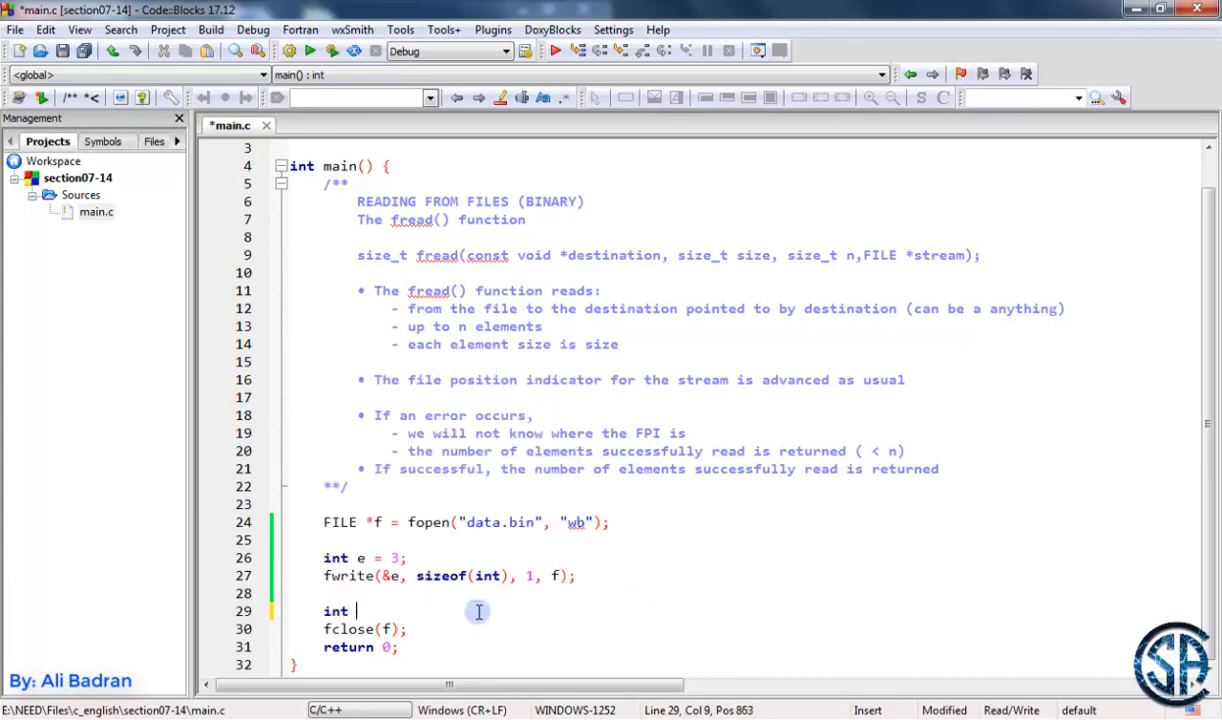
type("g = 0;")
type("fread(&g, sizeof(int), 1, f);")
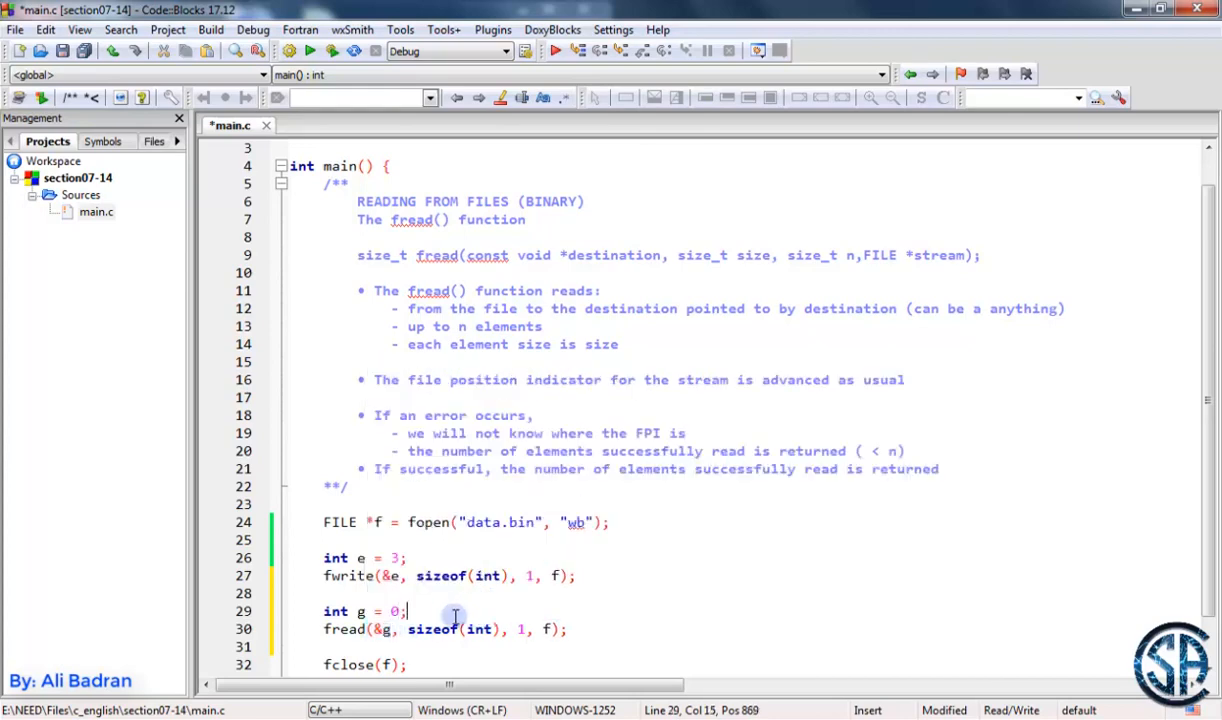
double_click(433, 629)
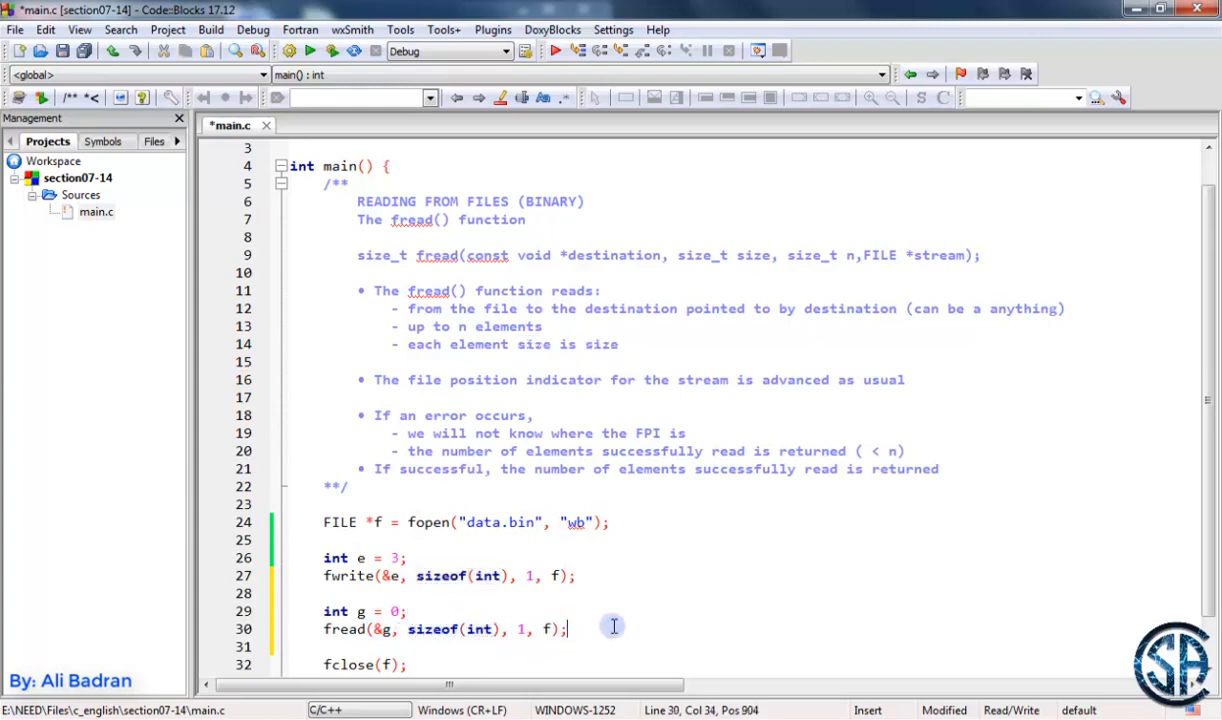
scroll("down", 3)
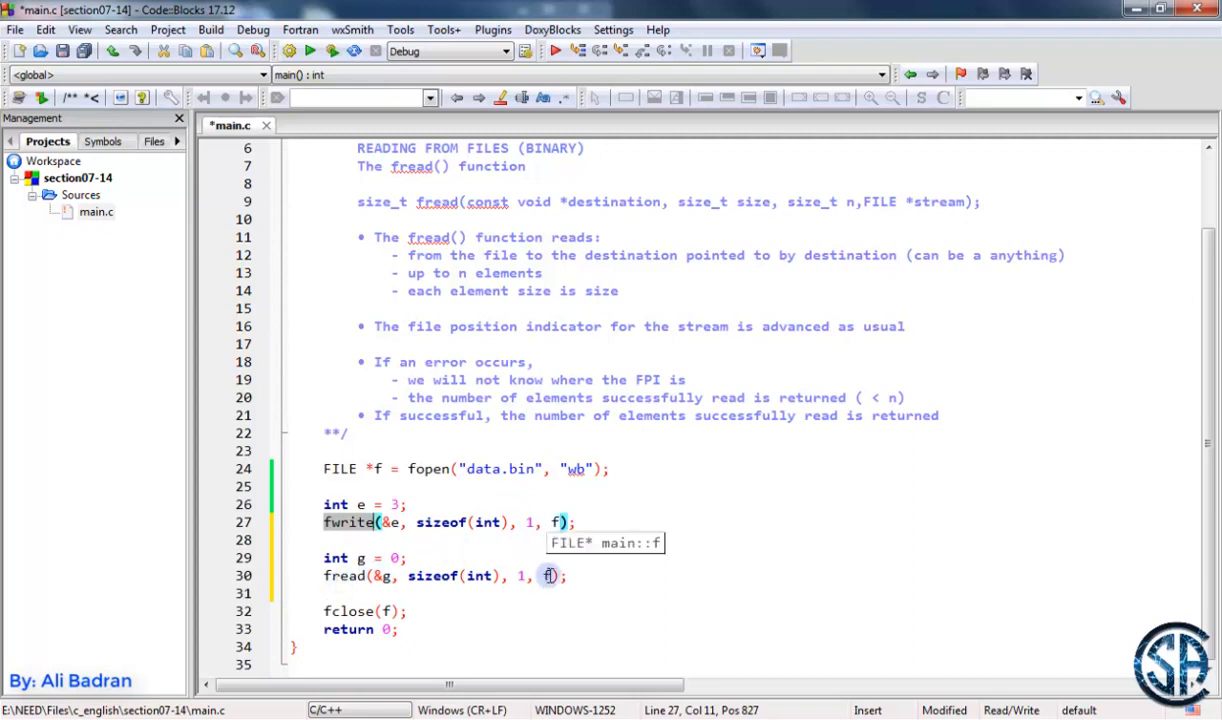
Change the fopen mode to "wb+" and add printf("%d", g); after fread.
left_click(566, 576)
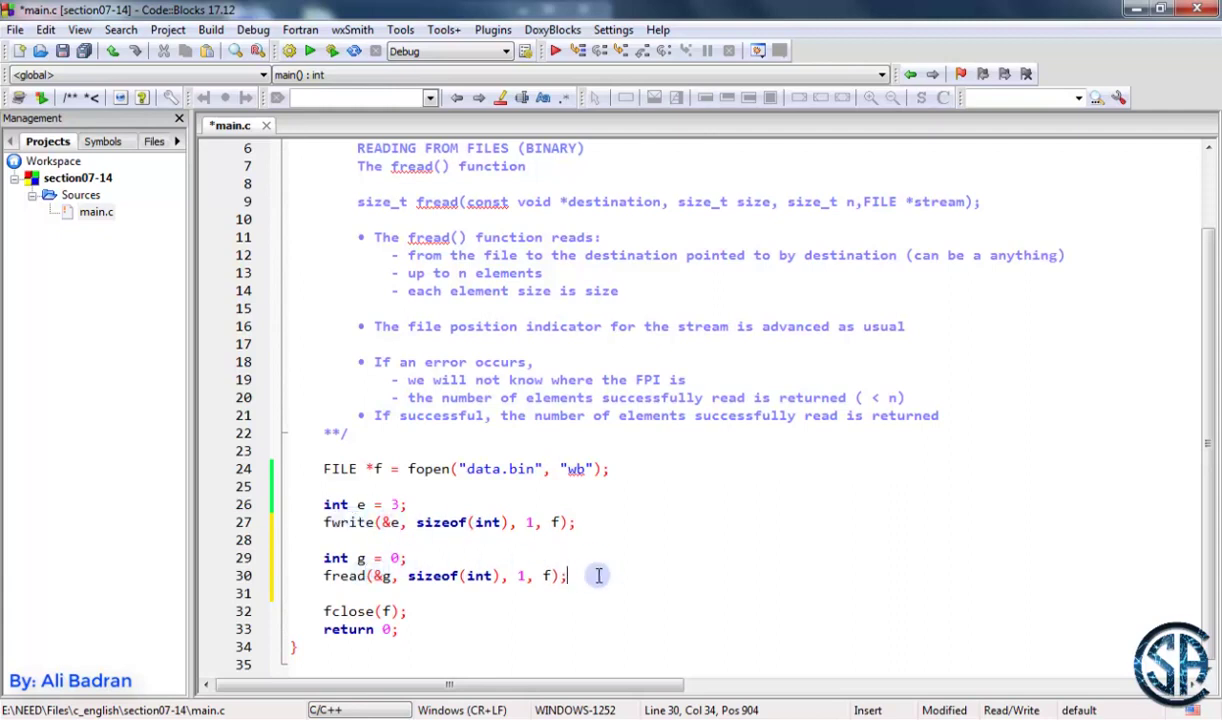
left_click(658, 469)
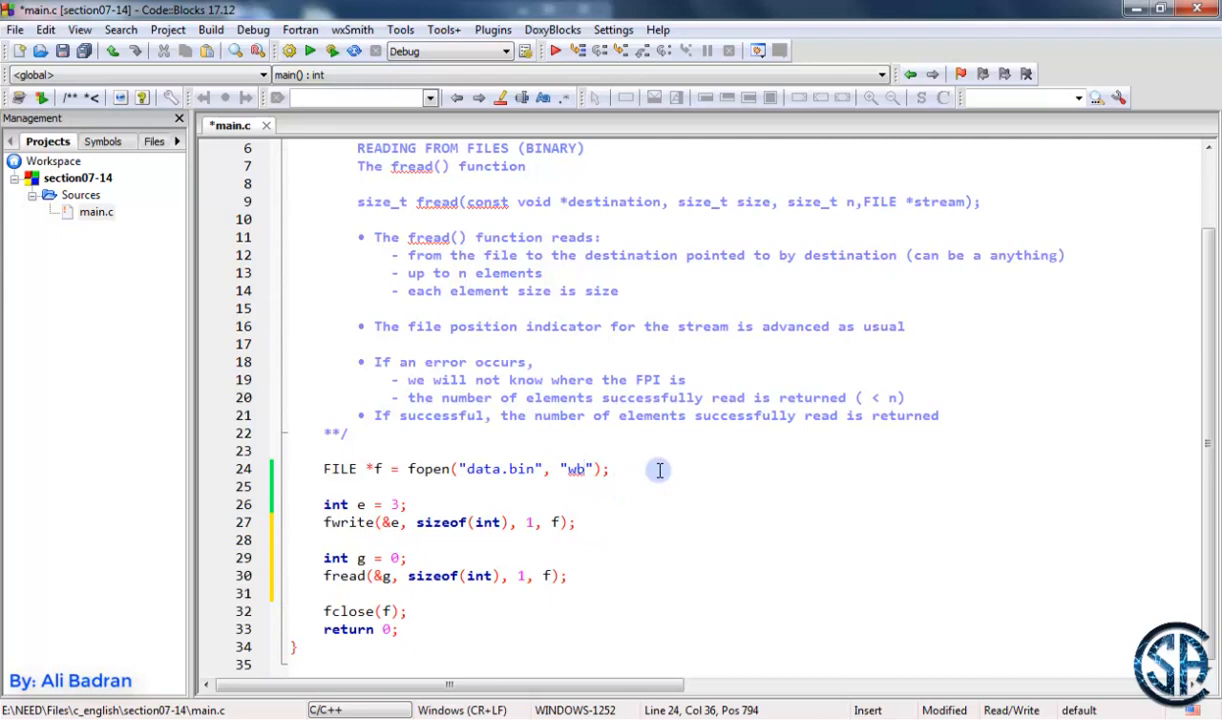
type("+")
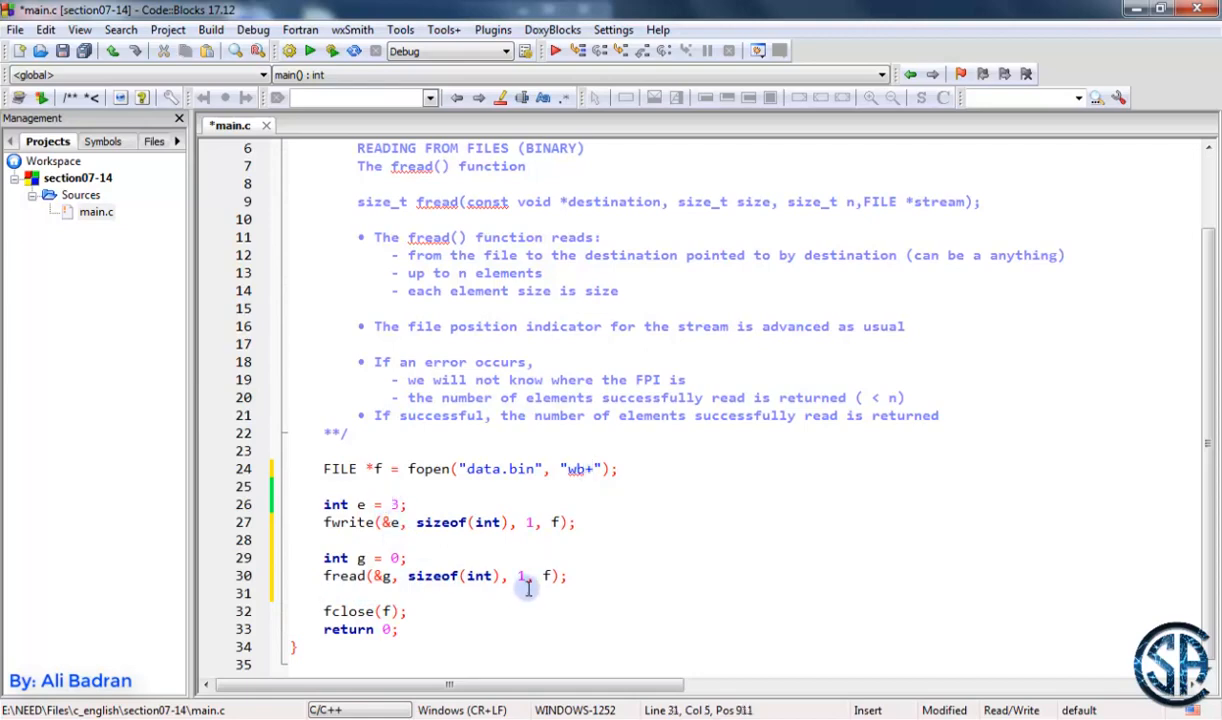
type("printf(\"%d\"")
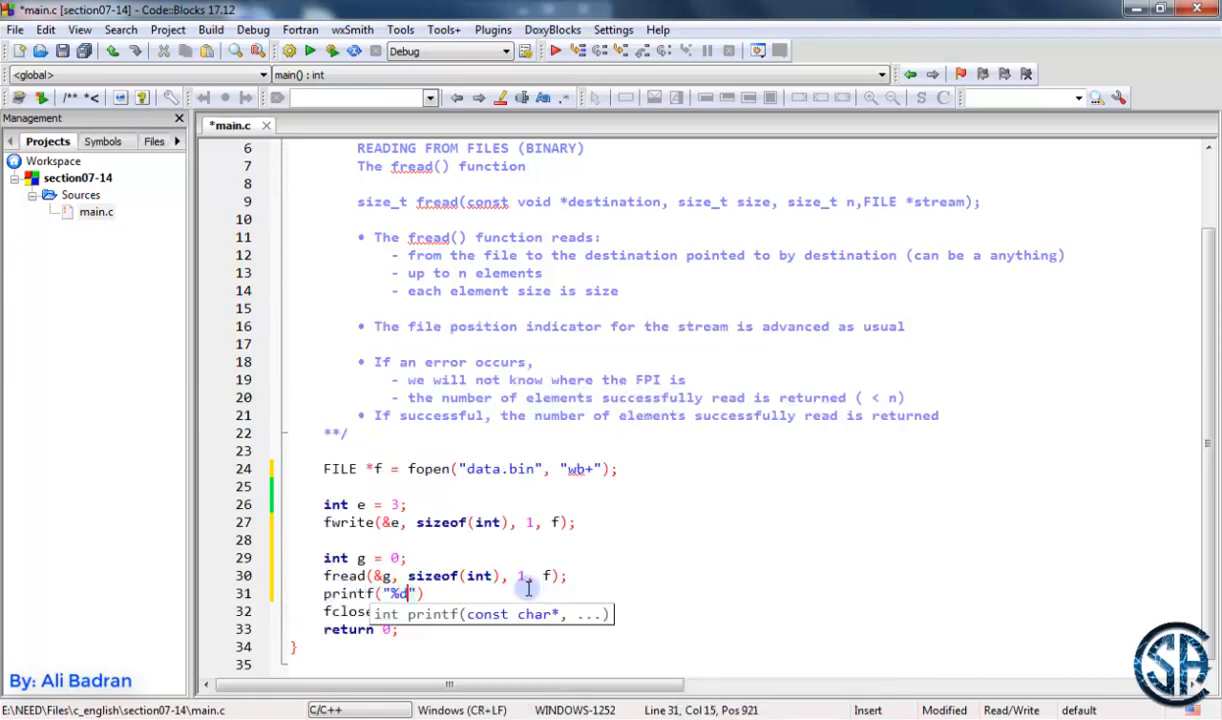
type(", g);")
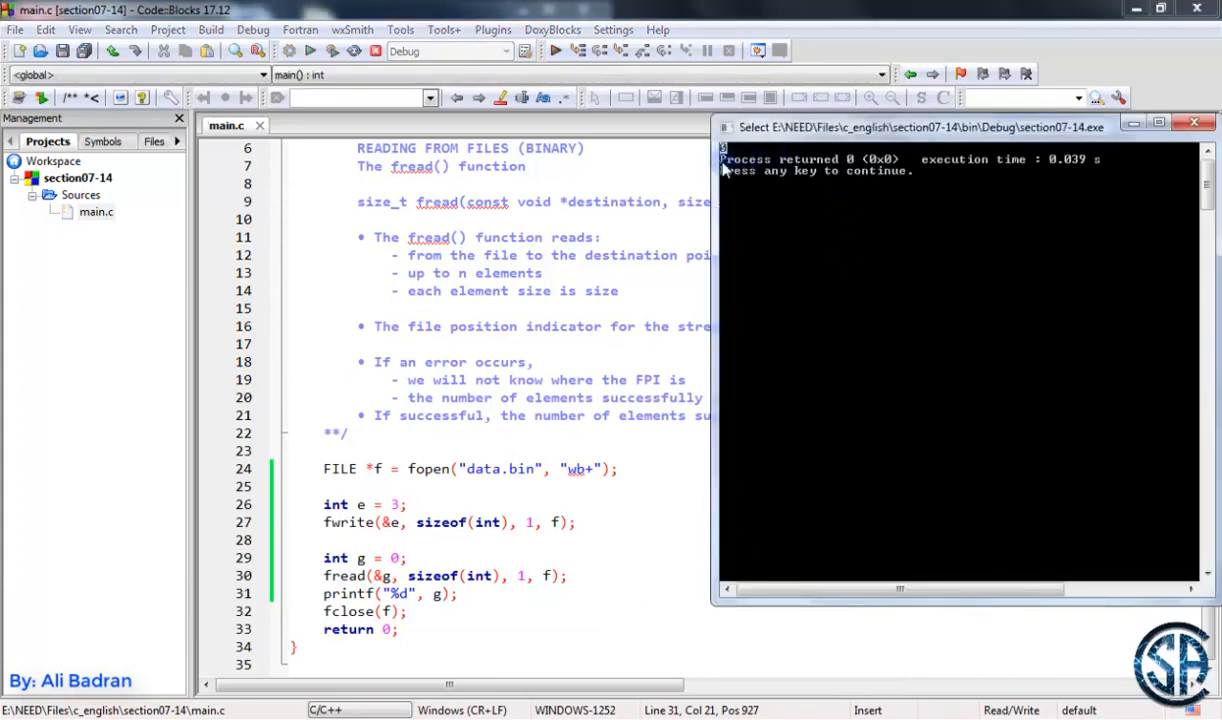
Comment '/// FPI is at the end' on fwrite, set g to 5, insert rewind(f), and save.
left_click(611, 521)
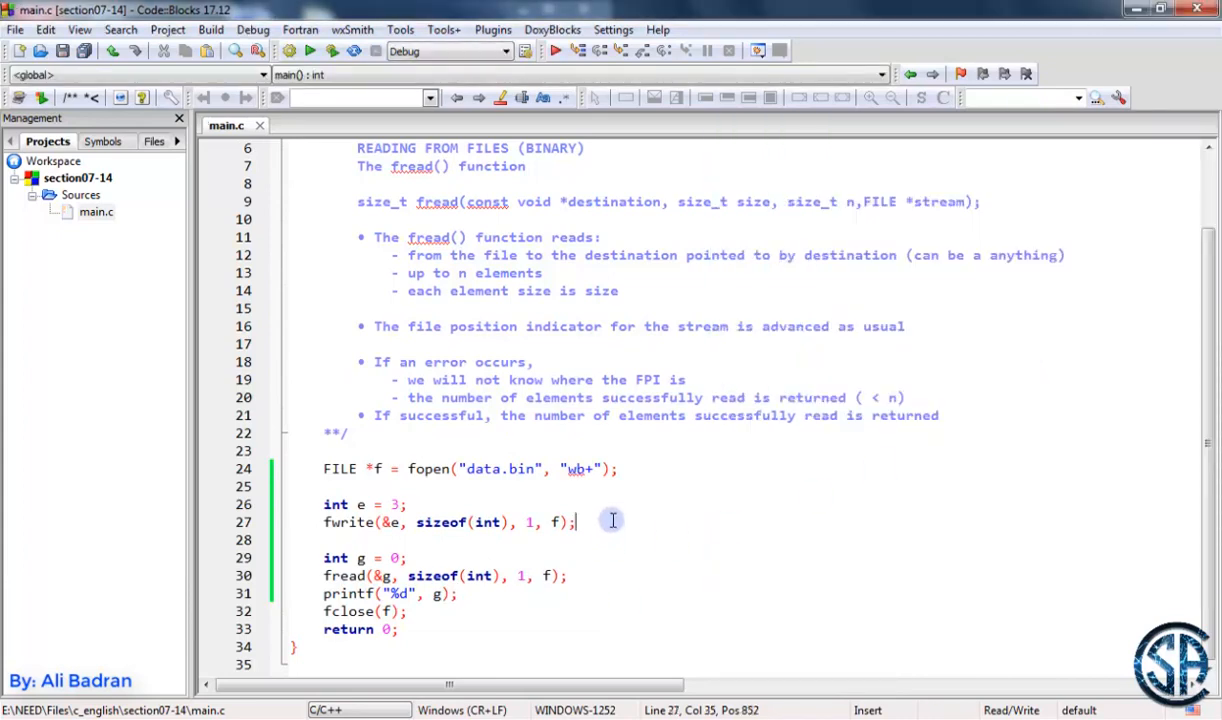
type("///")
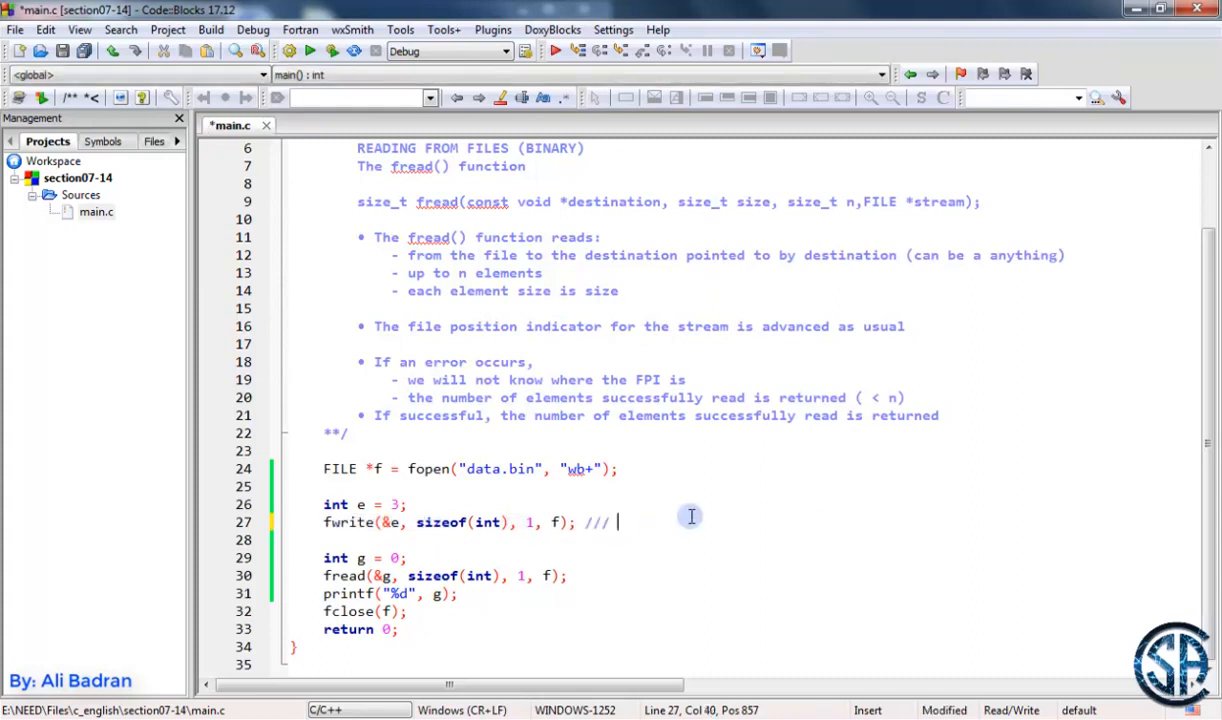
type("FPI is at the end")
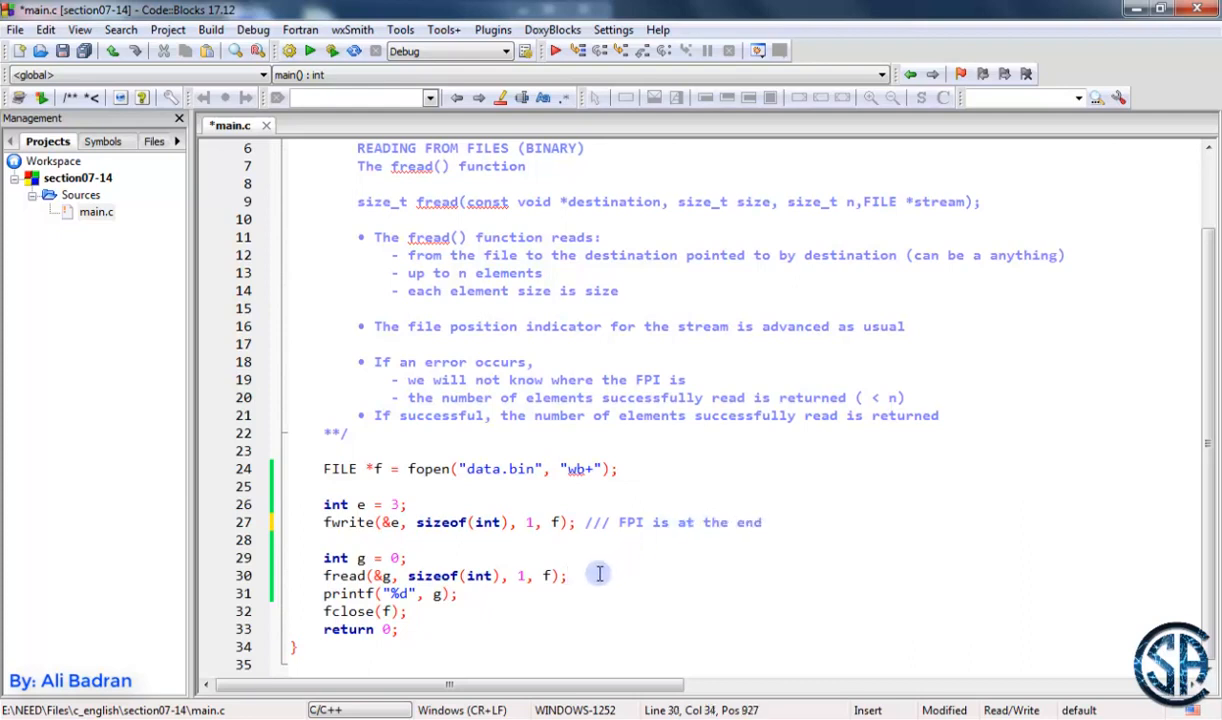
double_click(747, 522)
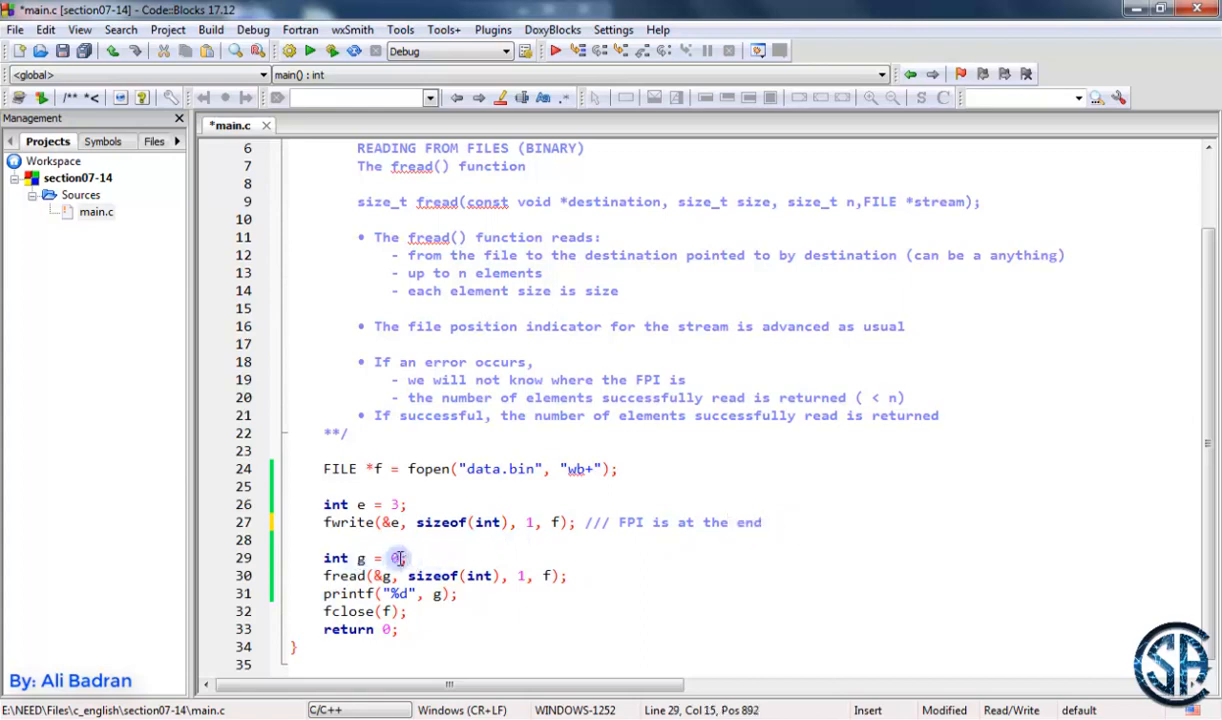
type("5")
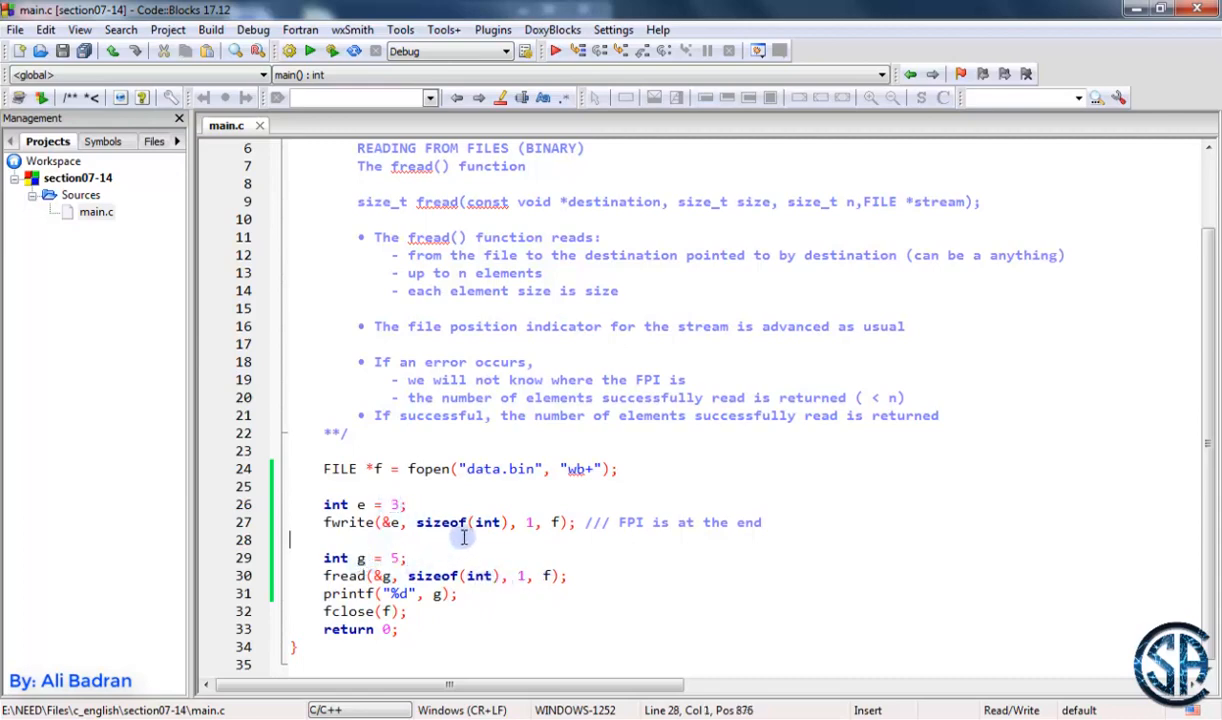
type("rewind(f);")
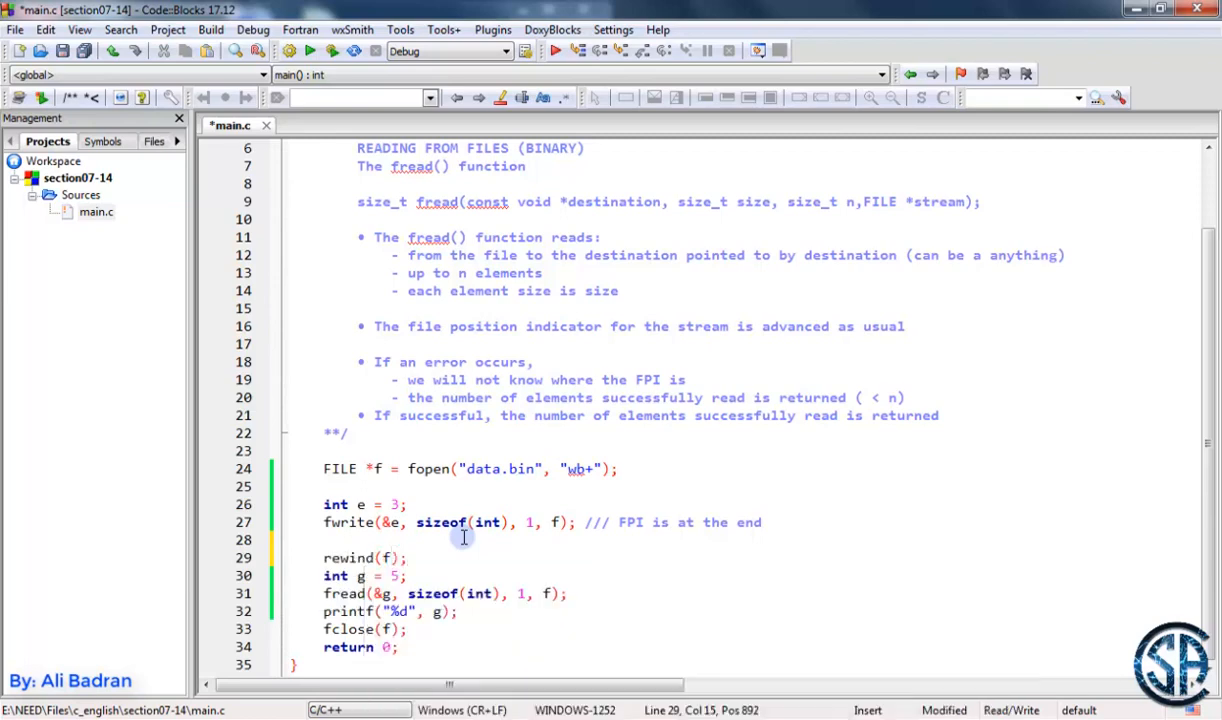
left_click(302, 51)
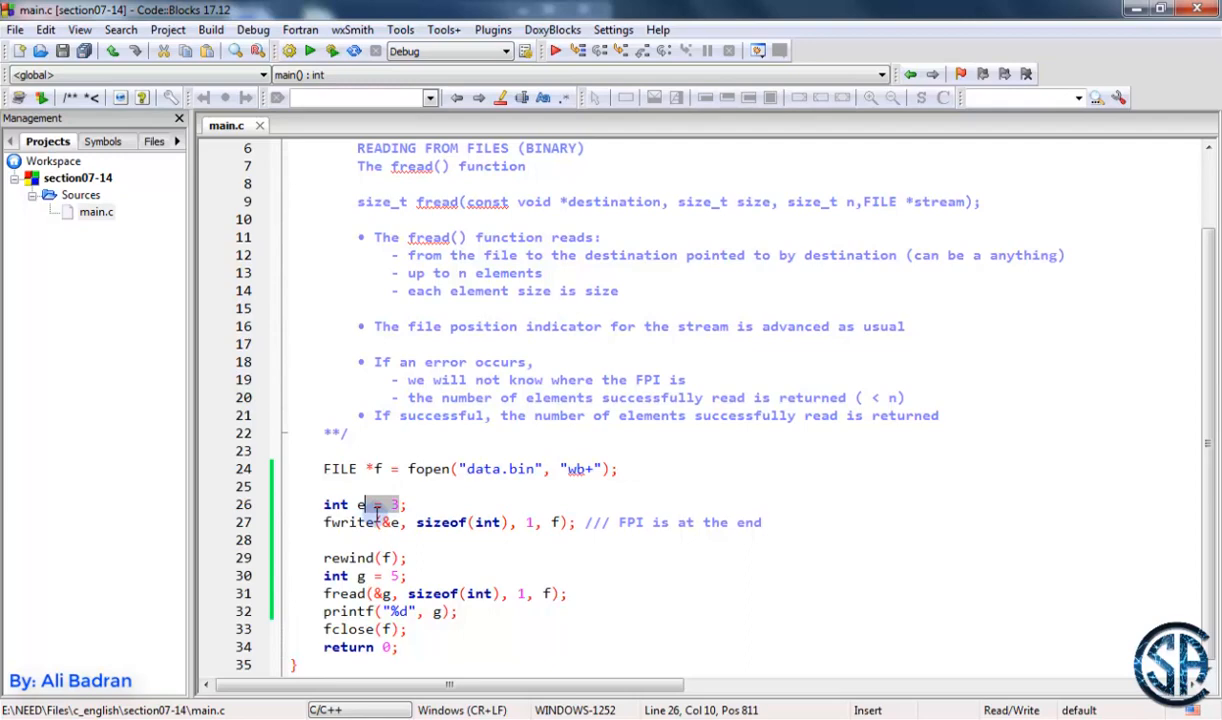
Make e double e[] = {1.5, 2.6}, g double g[2] = {}, using sizeof(double) and count 2.
type("dou e[")
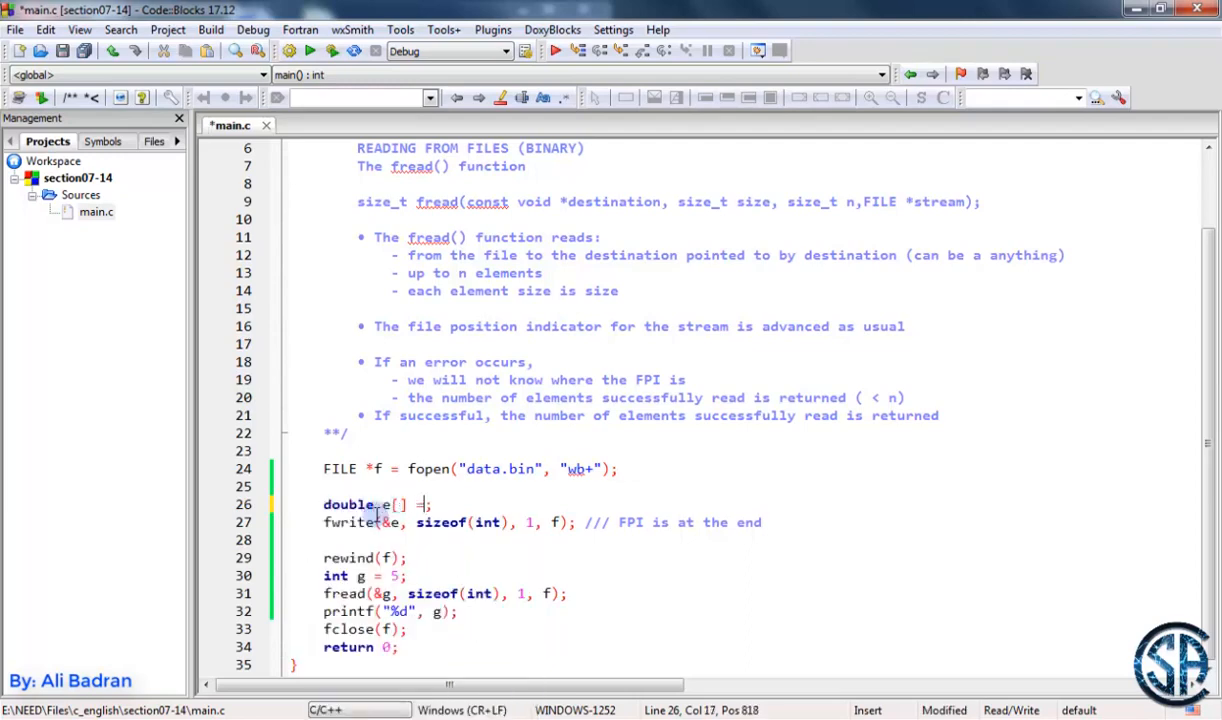
type("{1.5,}")
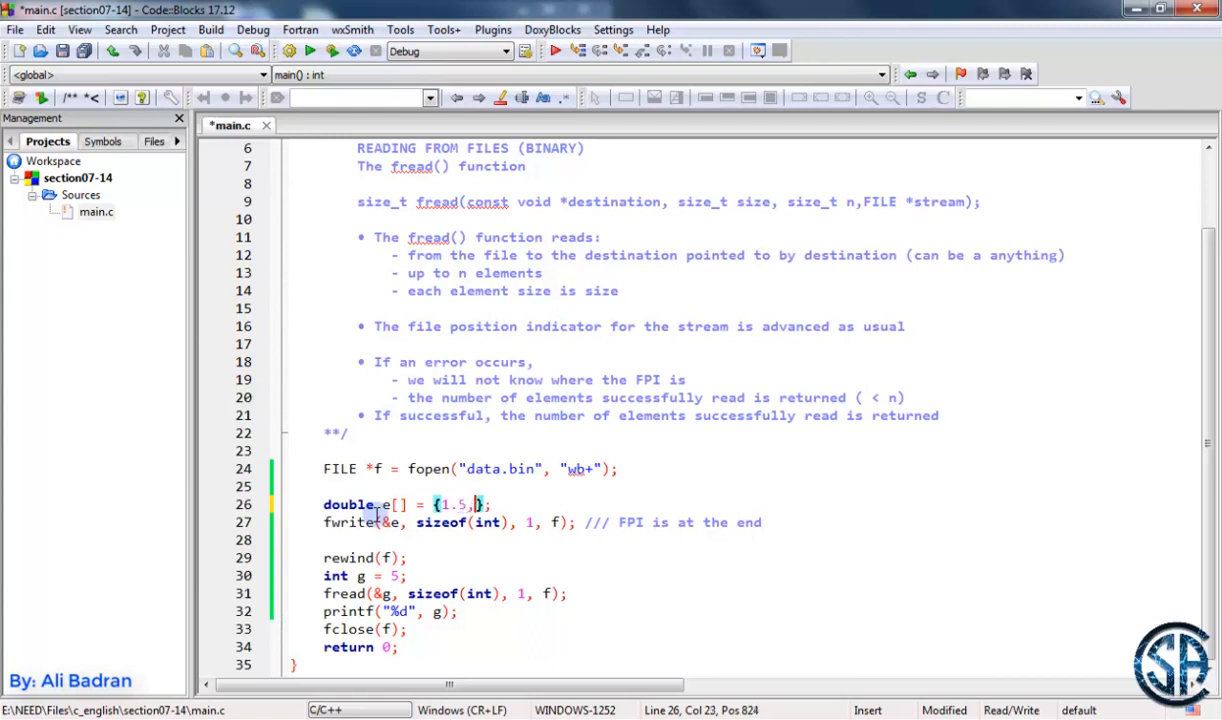
type("2.6}")
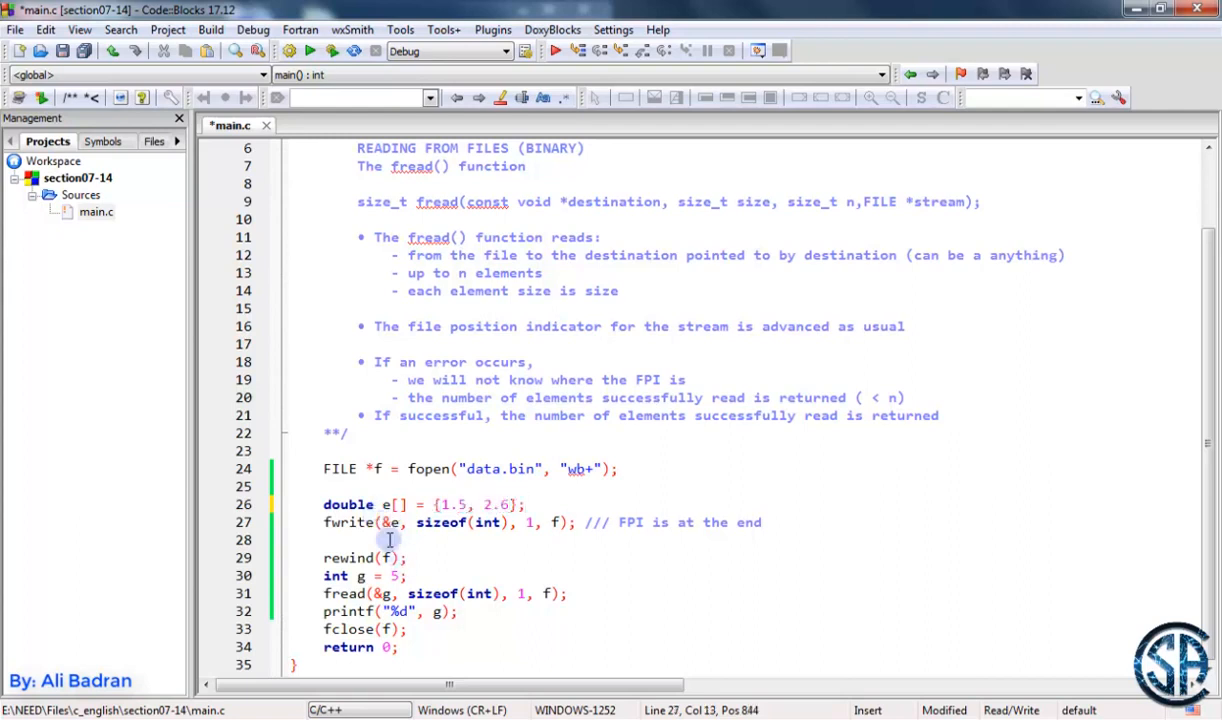
key("BackSpace")
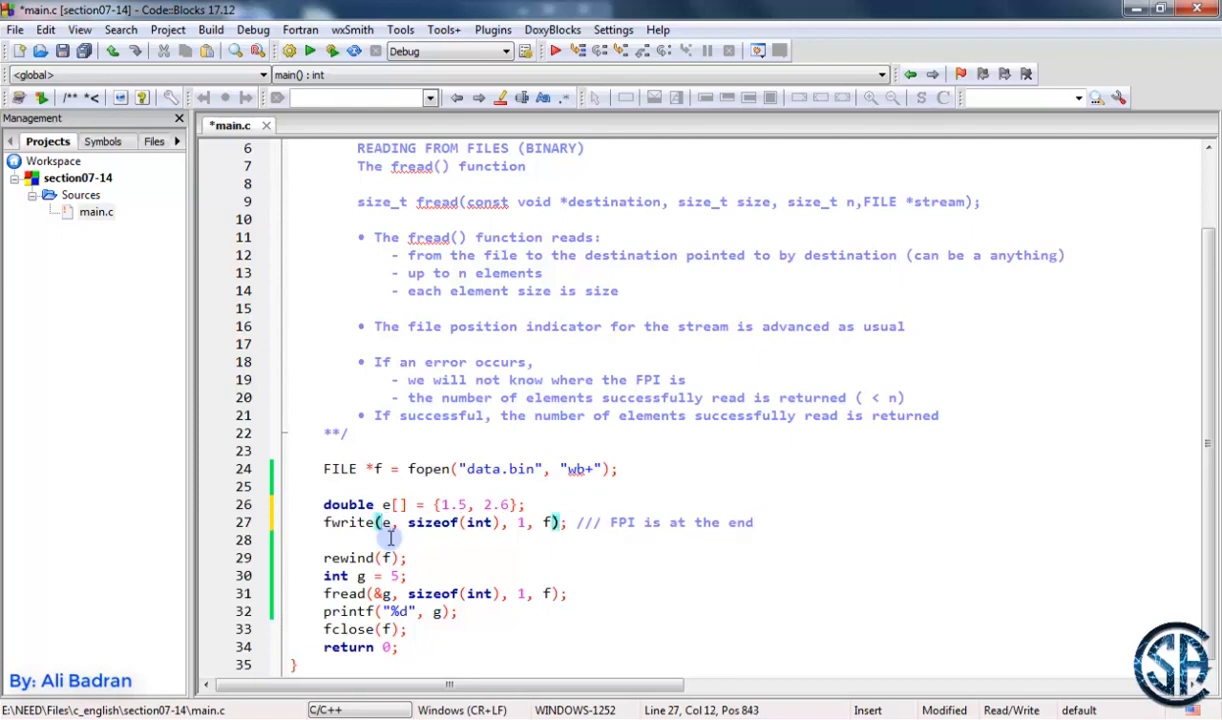
type("double")
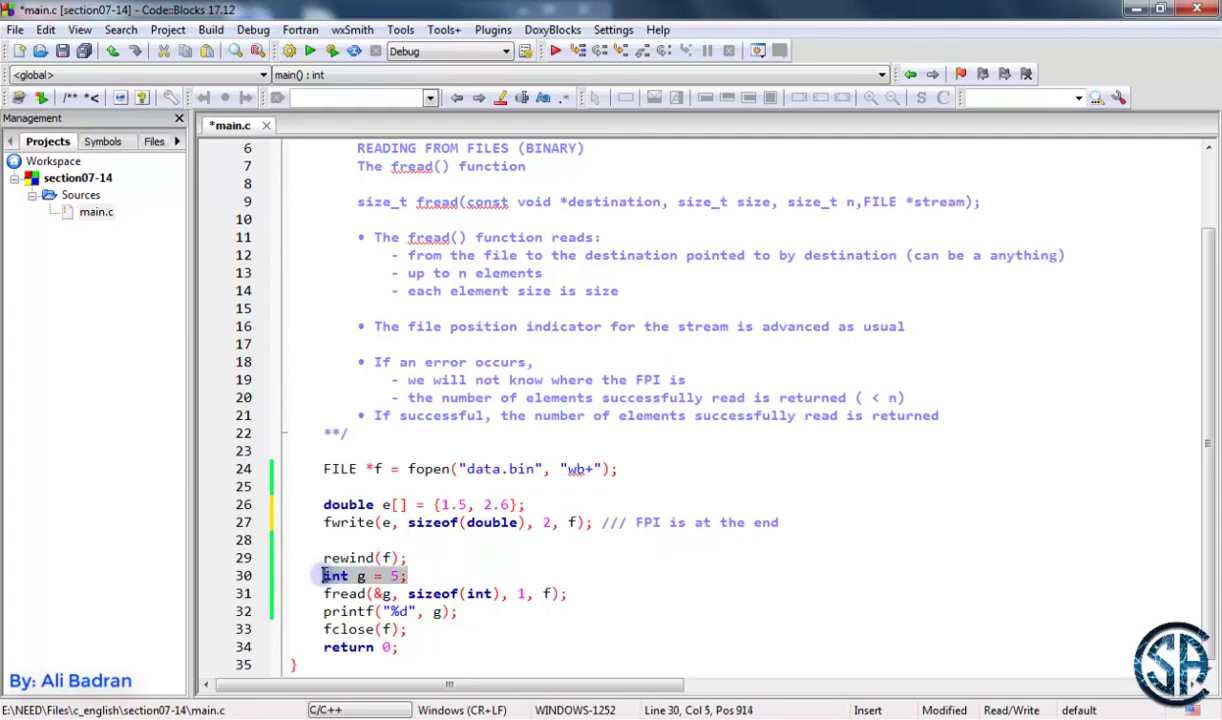
type("double g[2] =")
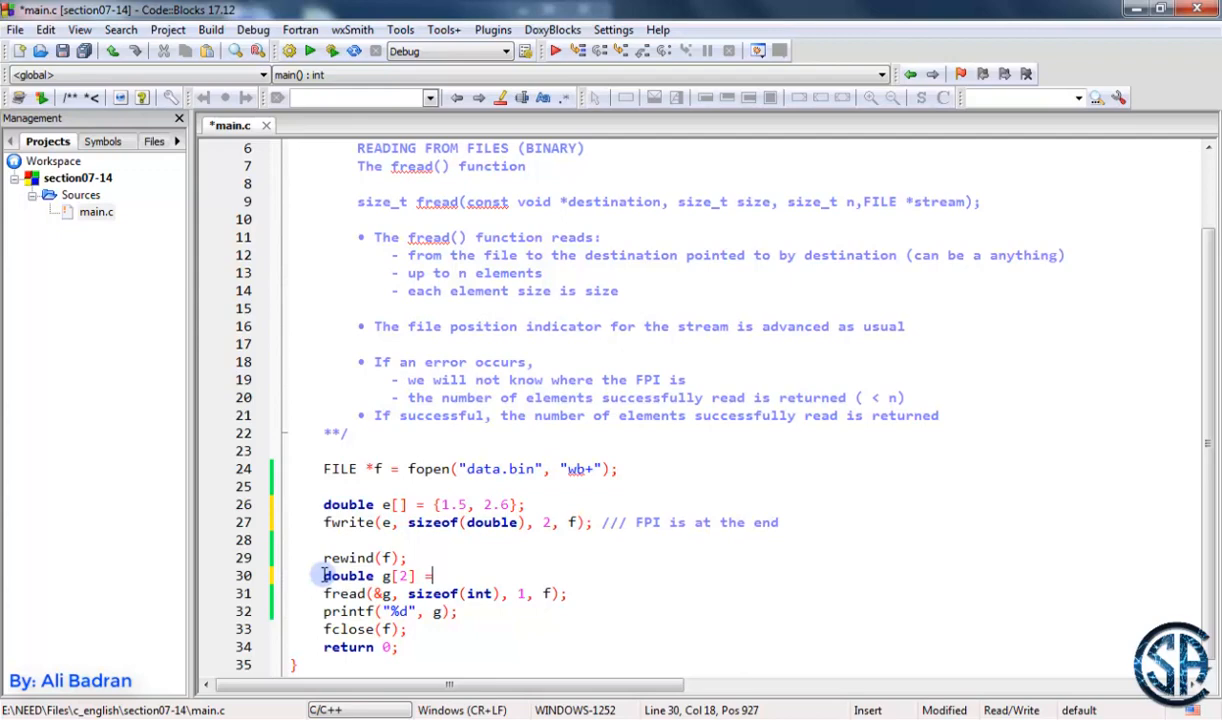
type("{};")
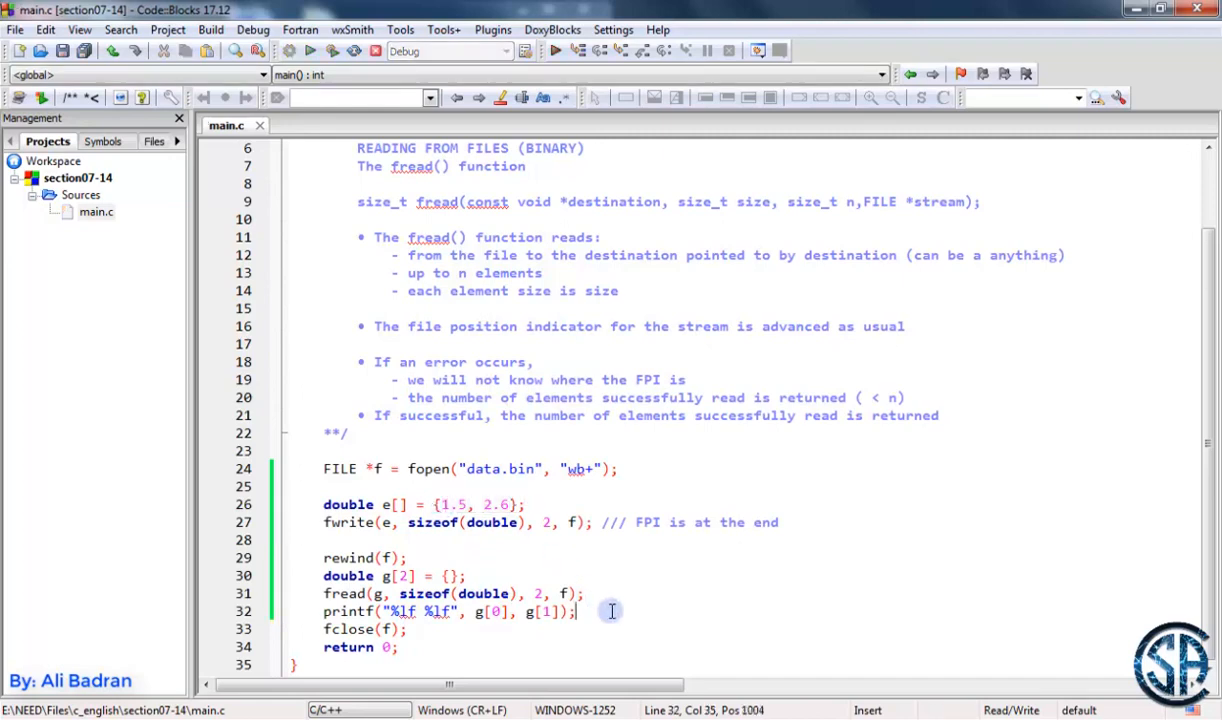
Set the fwrite and fread counts to 1 and run, printing 1.500000 0.000000.
left_click(313, 53)
type("1")
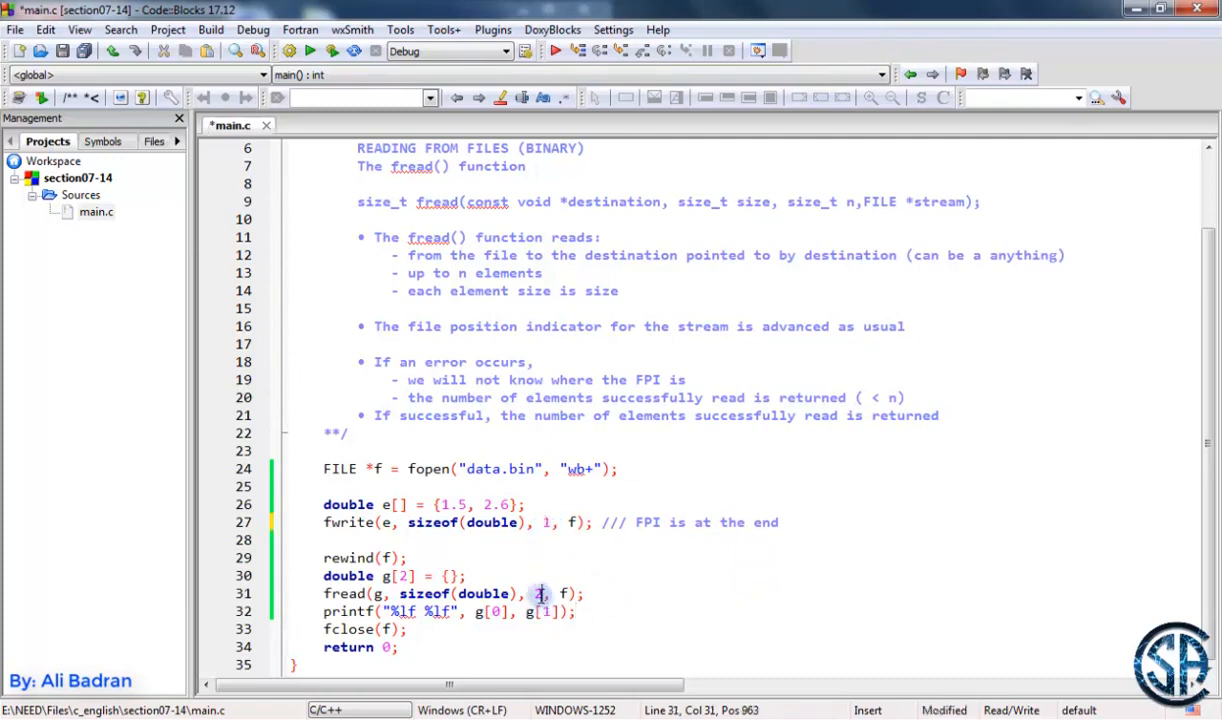
left_click(311, 51)
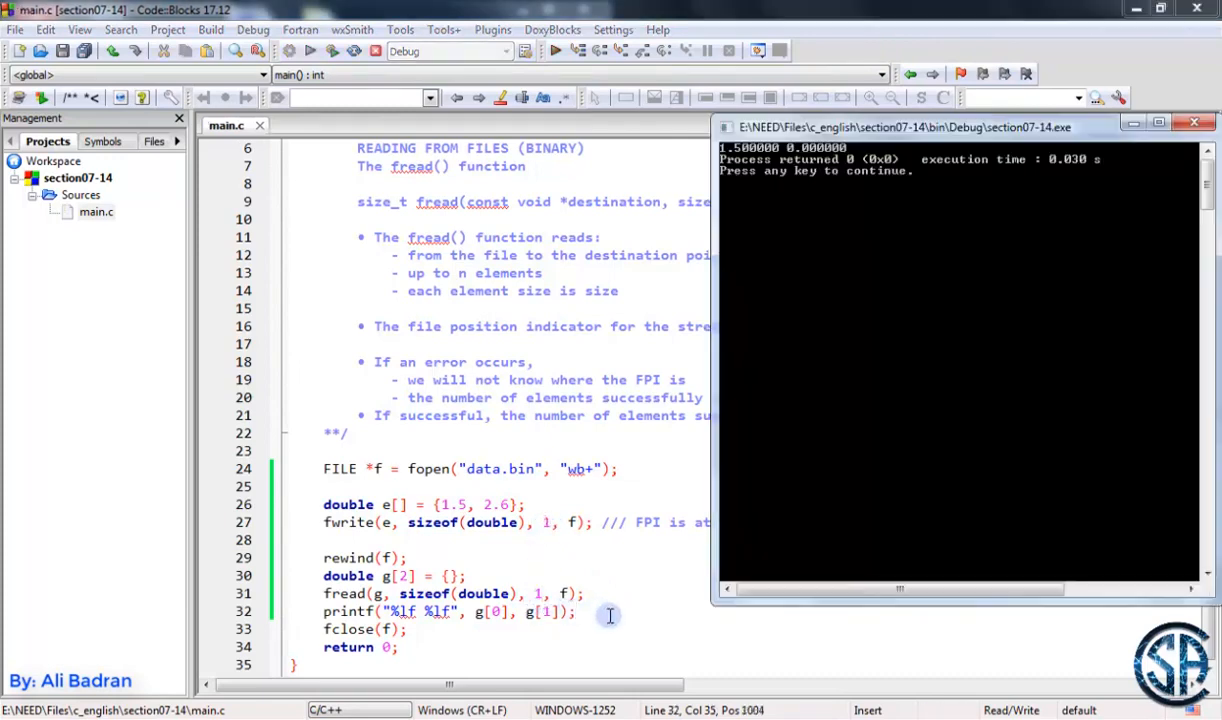
mouse_move(453, 512)
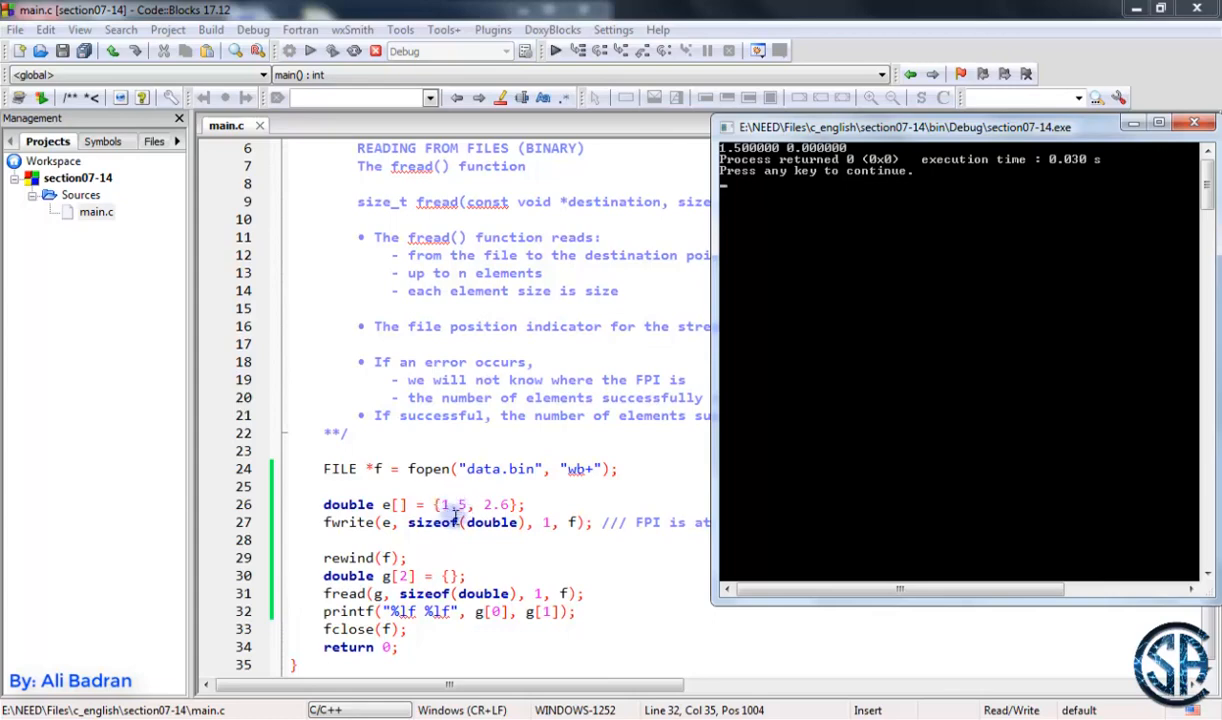
mouse_move(678, 255)
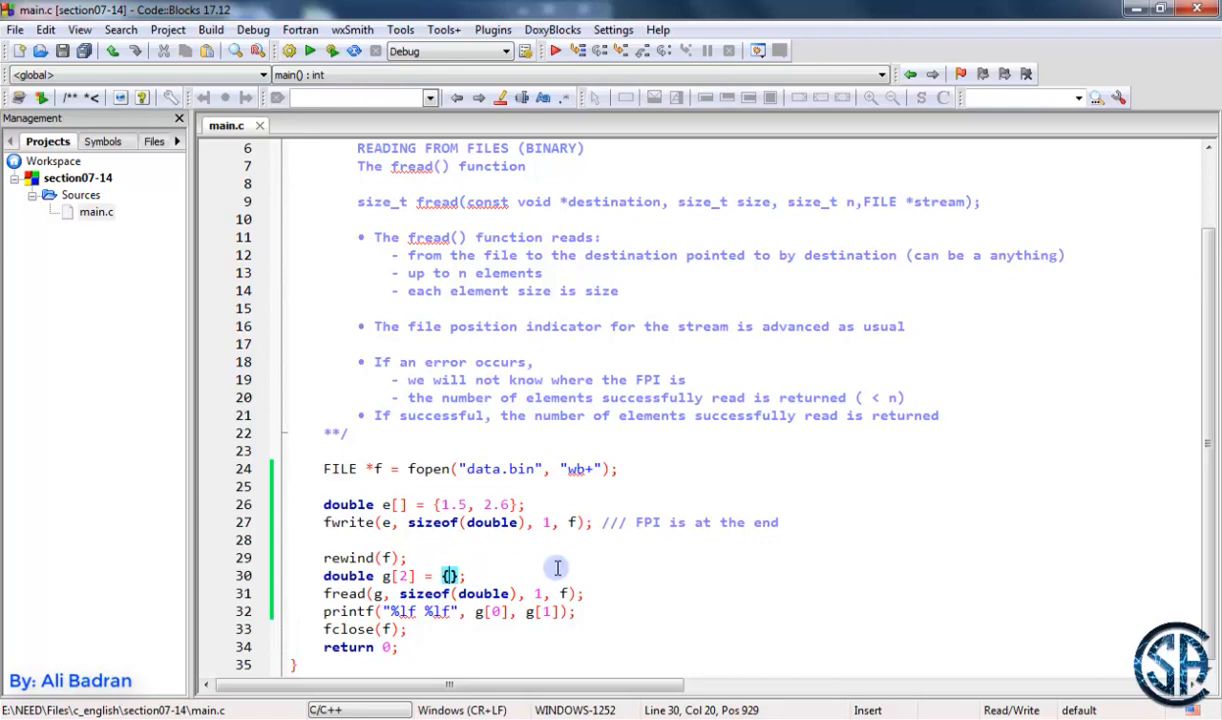
Initialise g to {1, 2}, rerun to get 1.500000 2.000000, and close the console.
type("1, 2")
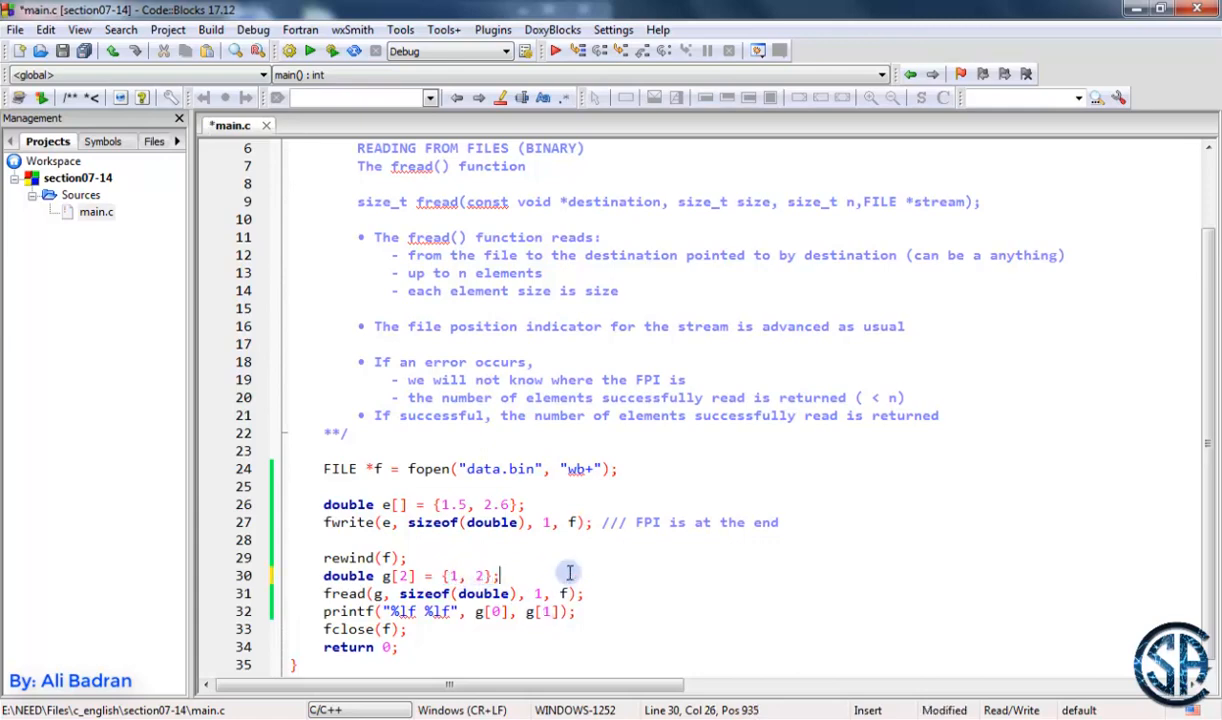
left_click(307, 51)
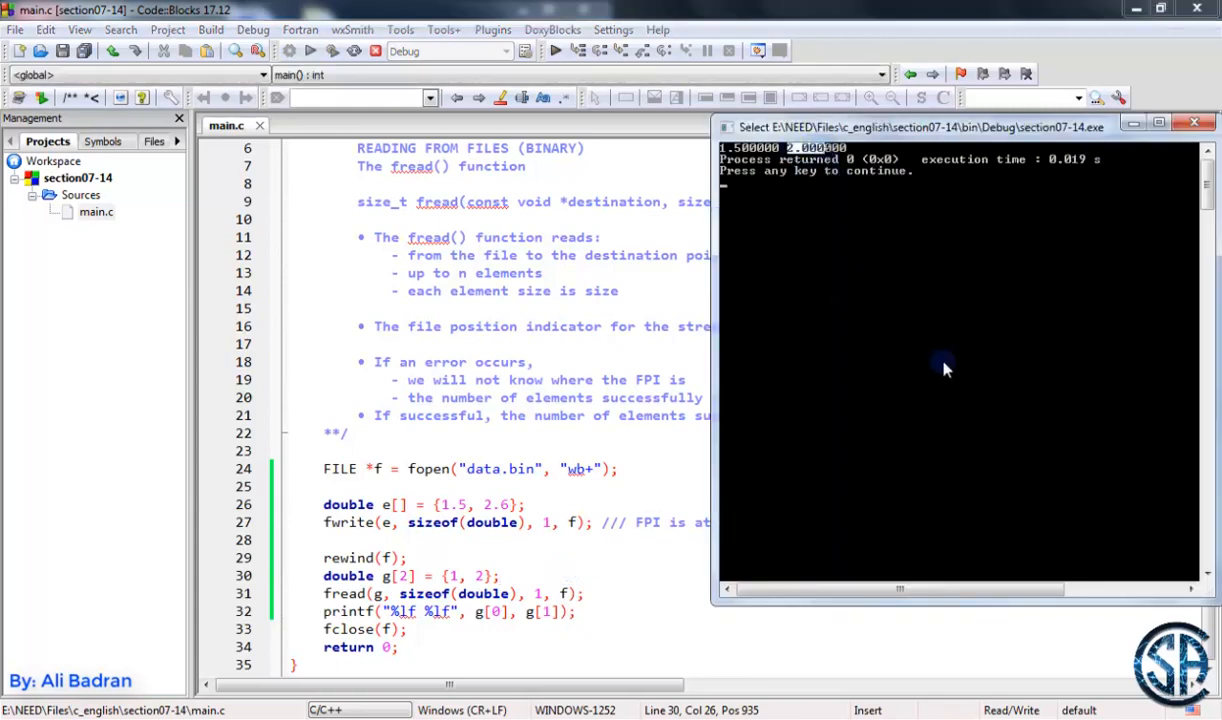
left_click(750, 582)
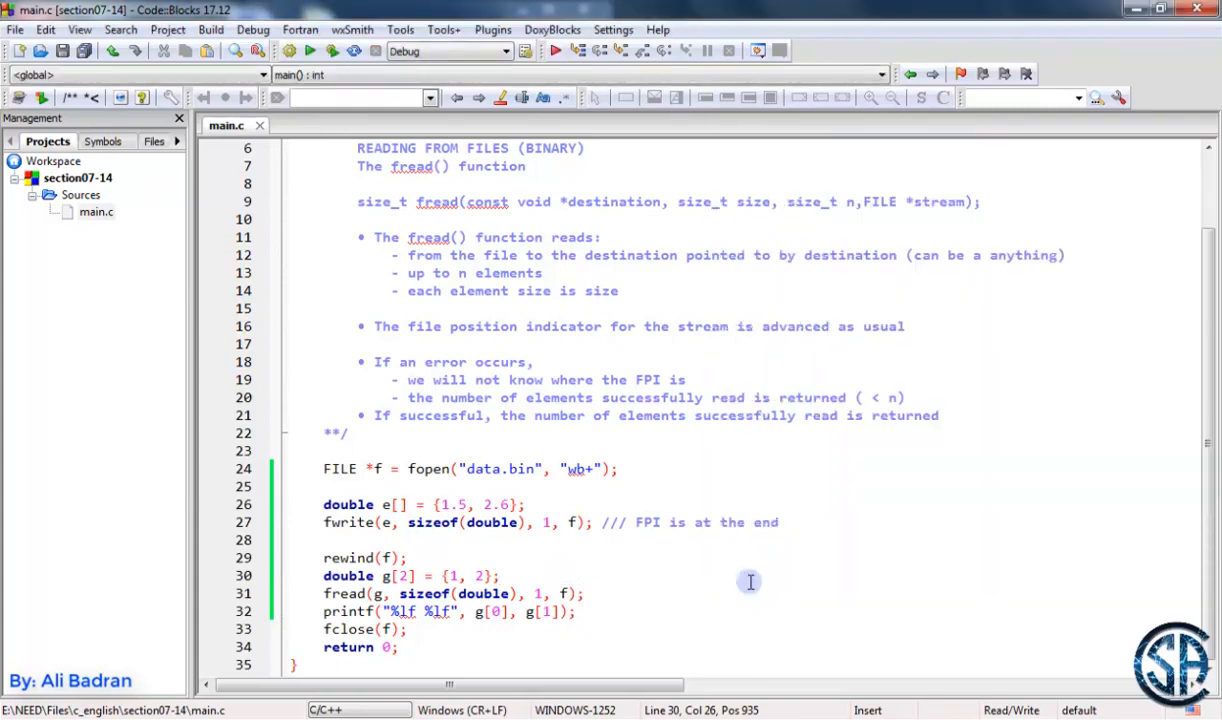